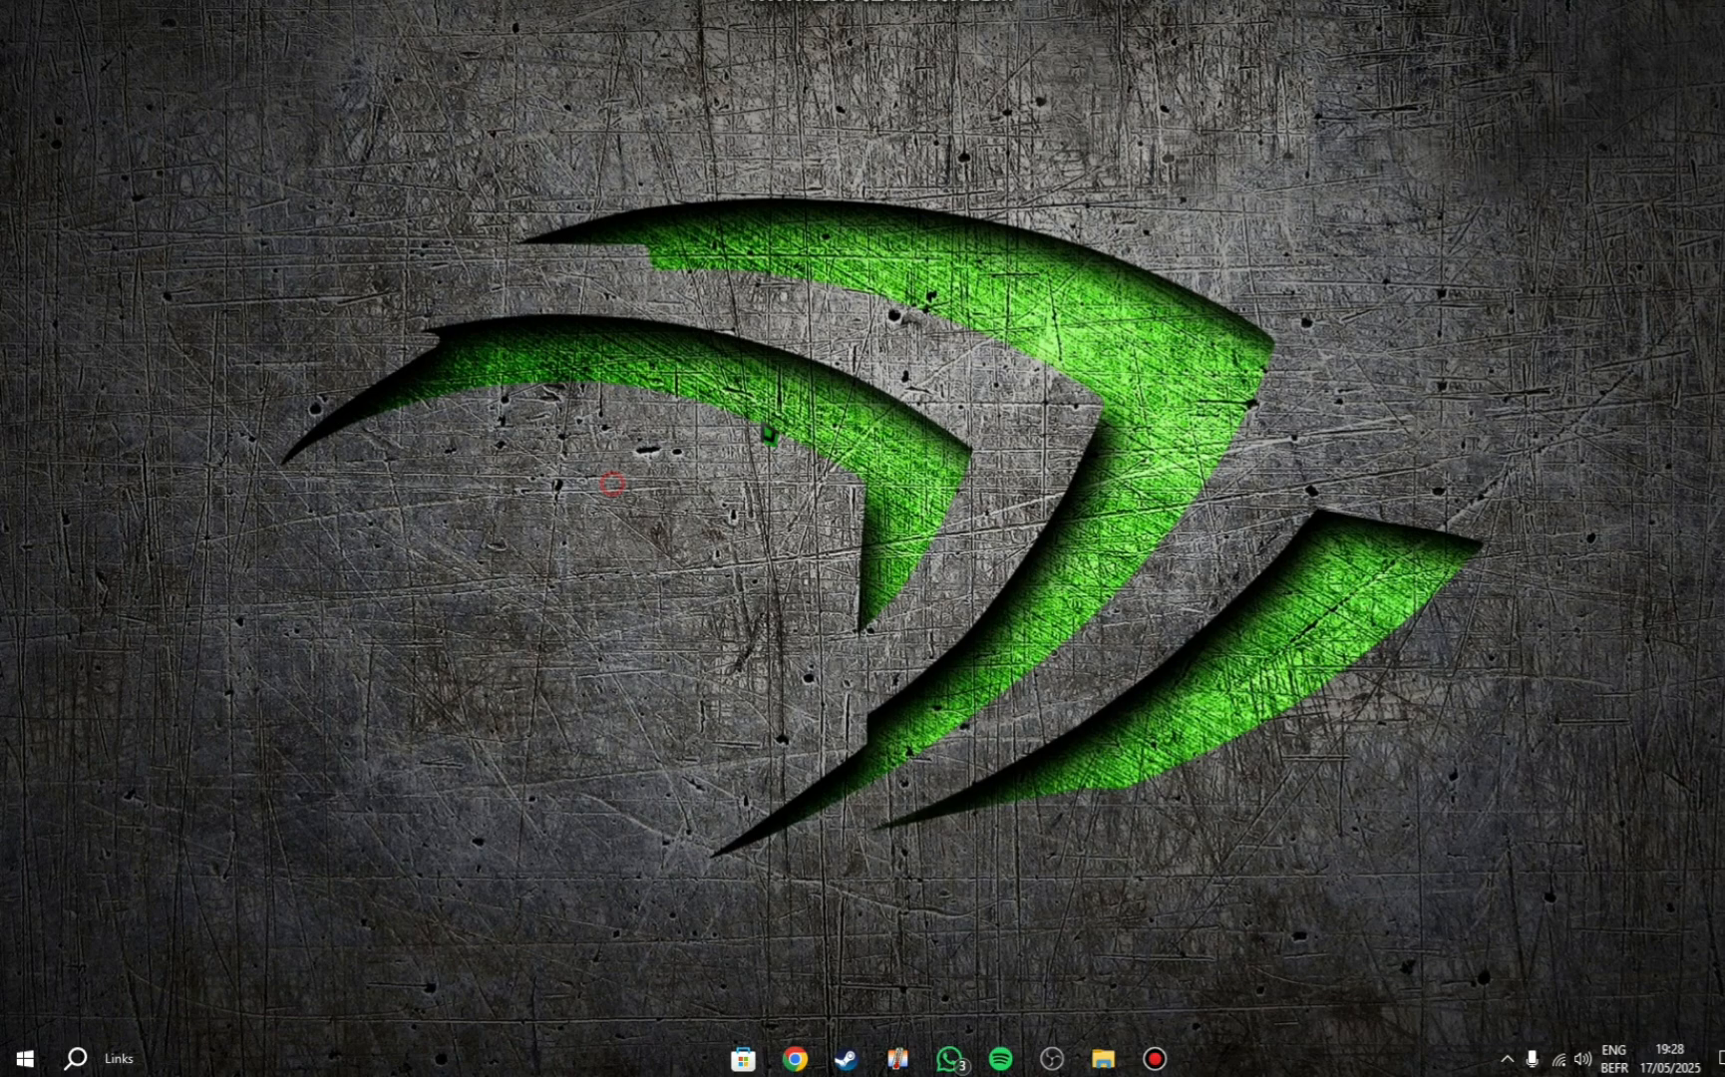
Launch Chrome from the taskbar, opening the GitHub dashboard.
left_click(795, 1058)
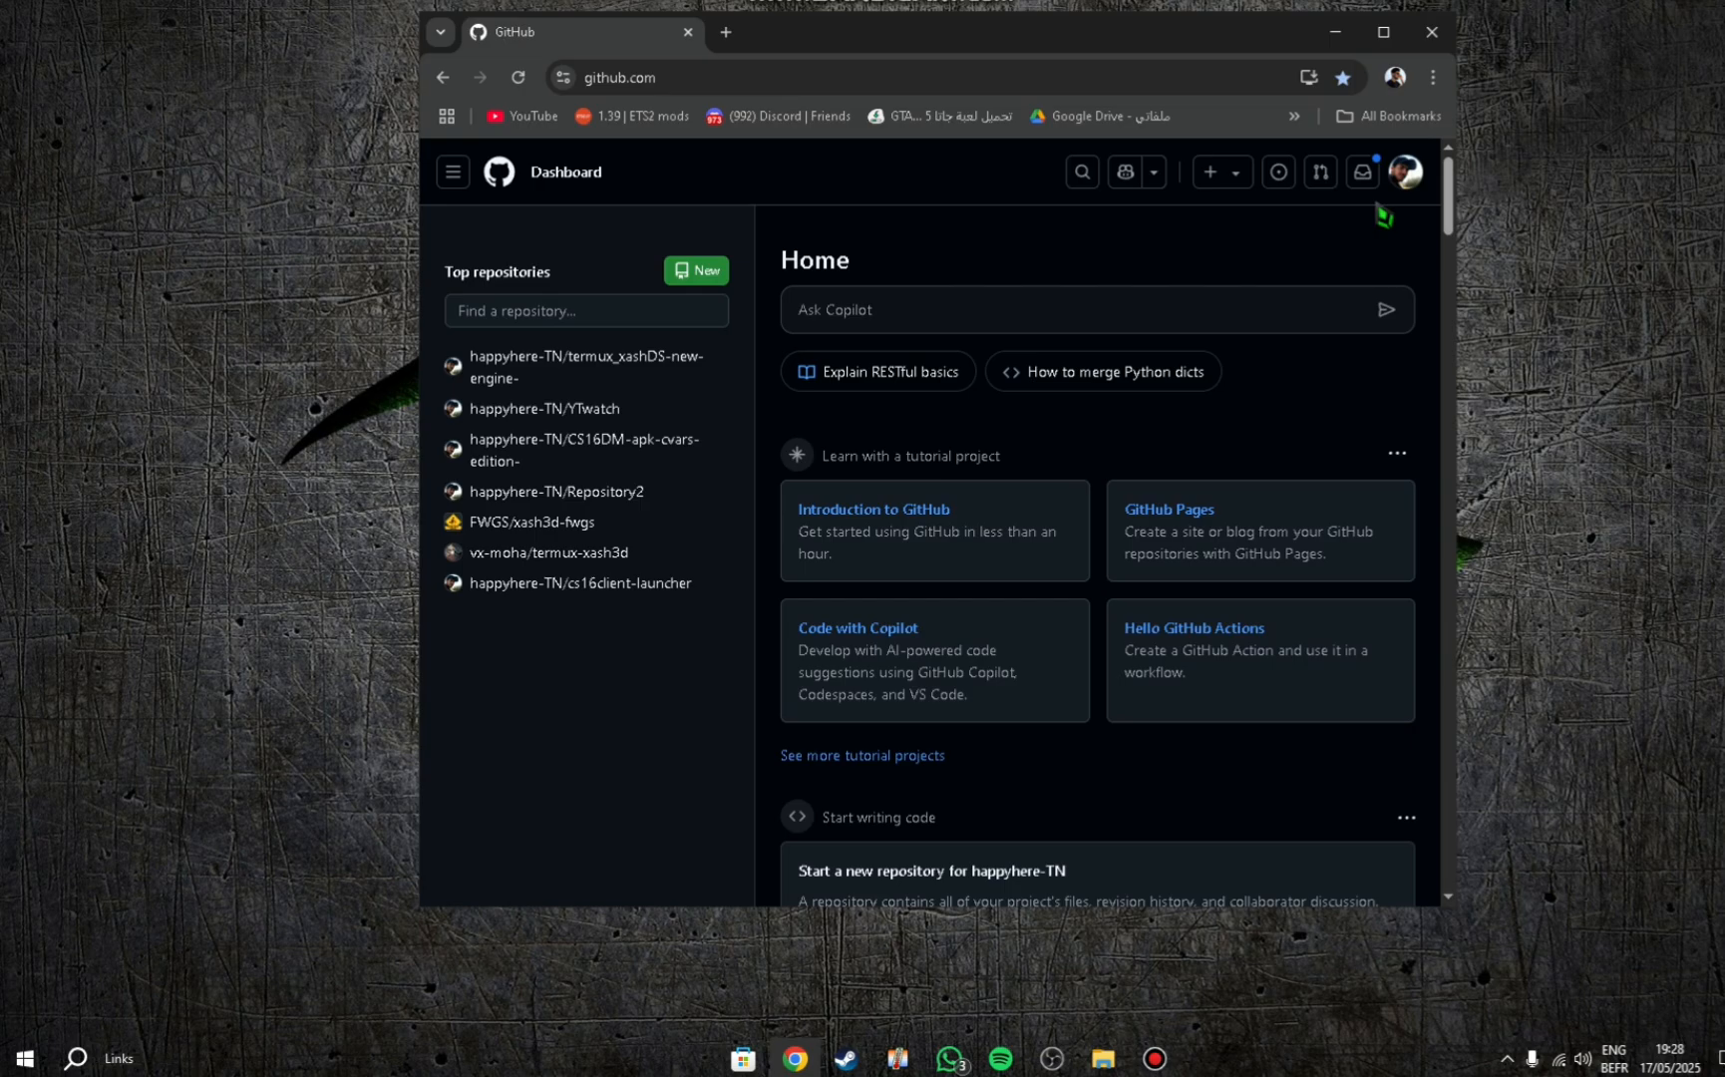
Go to the profile, open the pinned cs16client-launcher repo and scroll its README.
left_click(1405, 172)
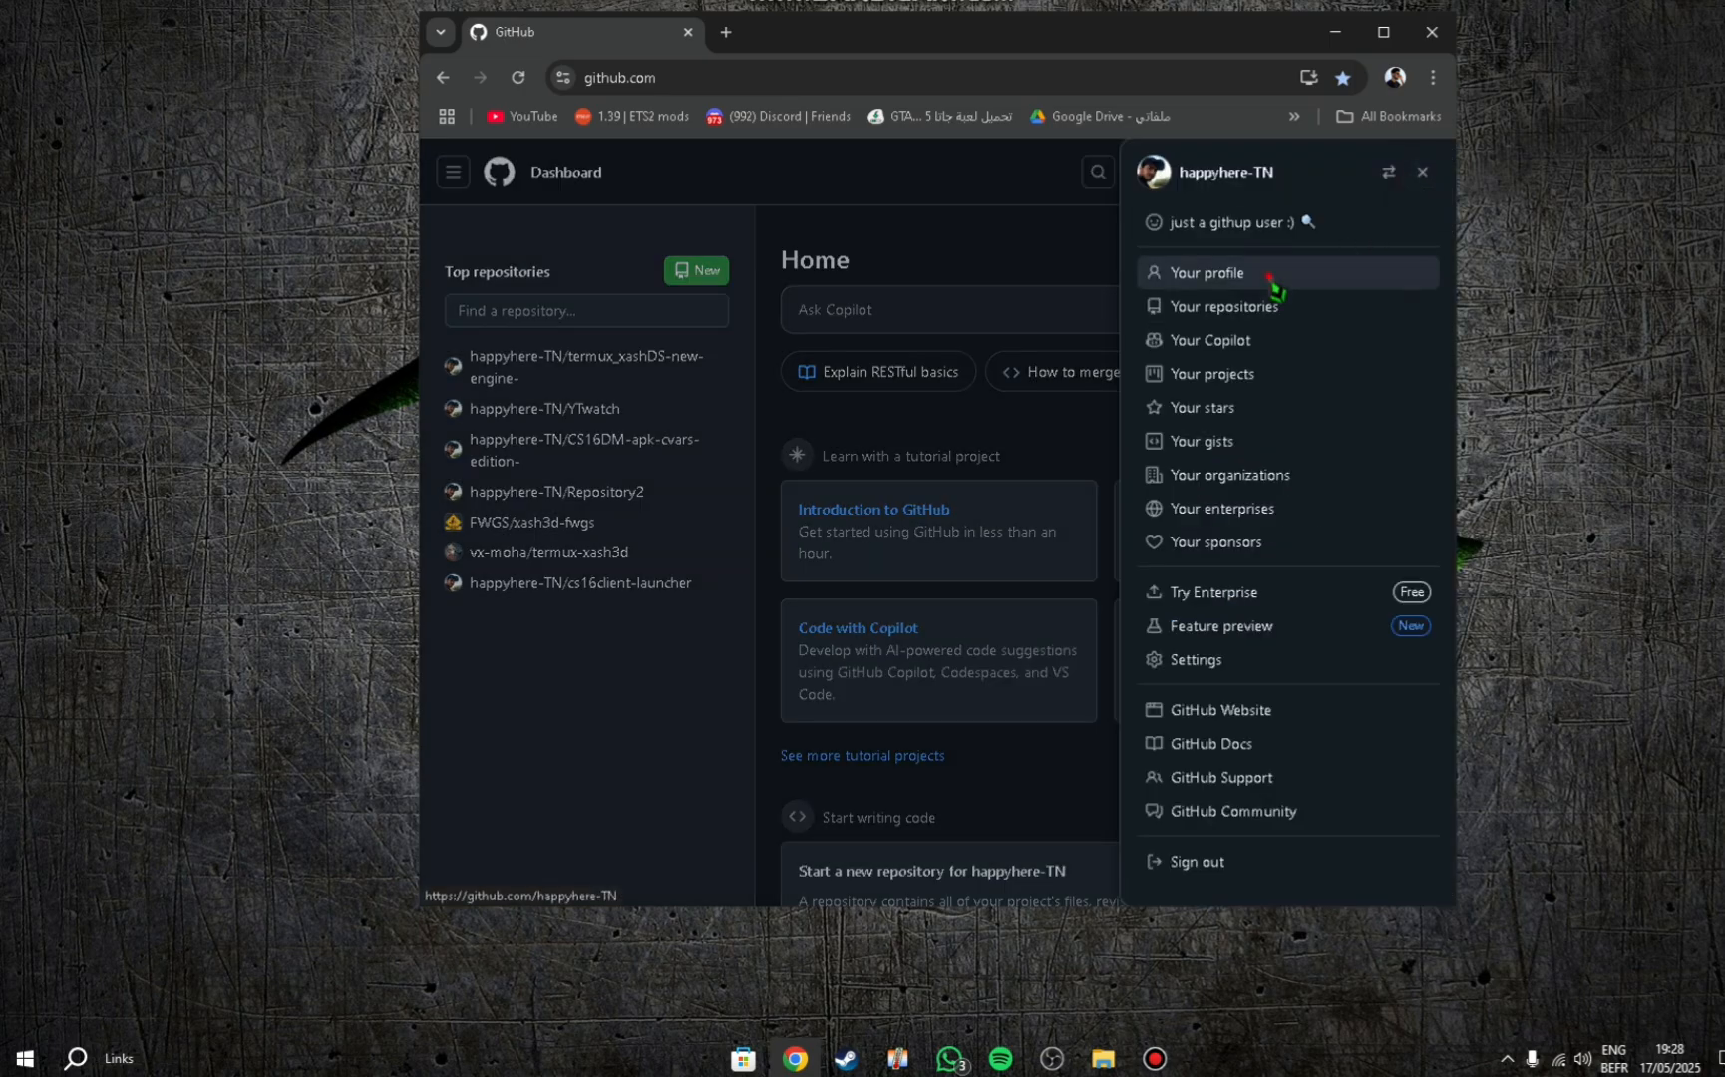
left_click(1208, 273)
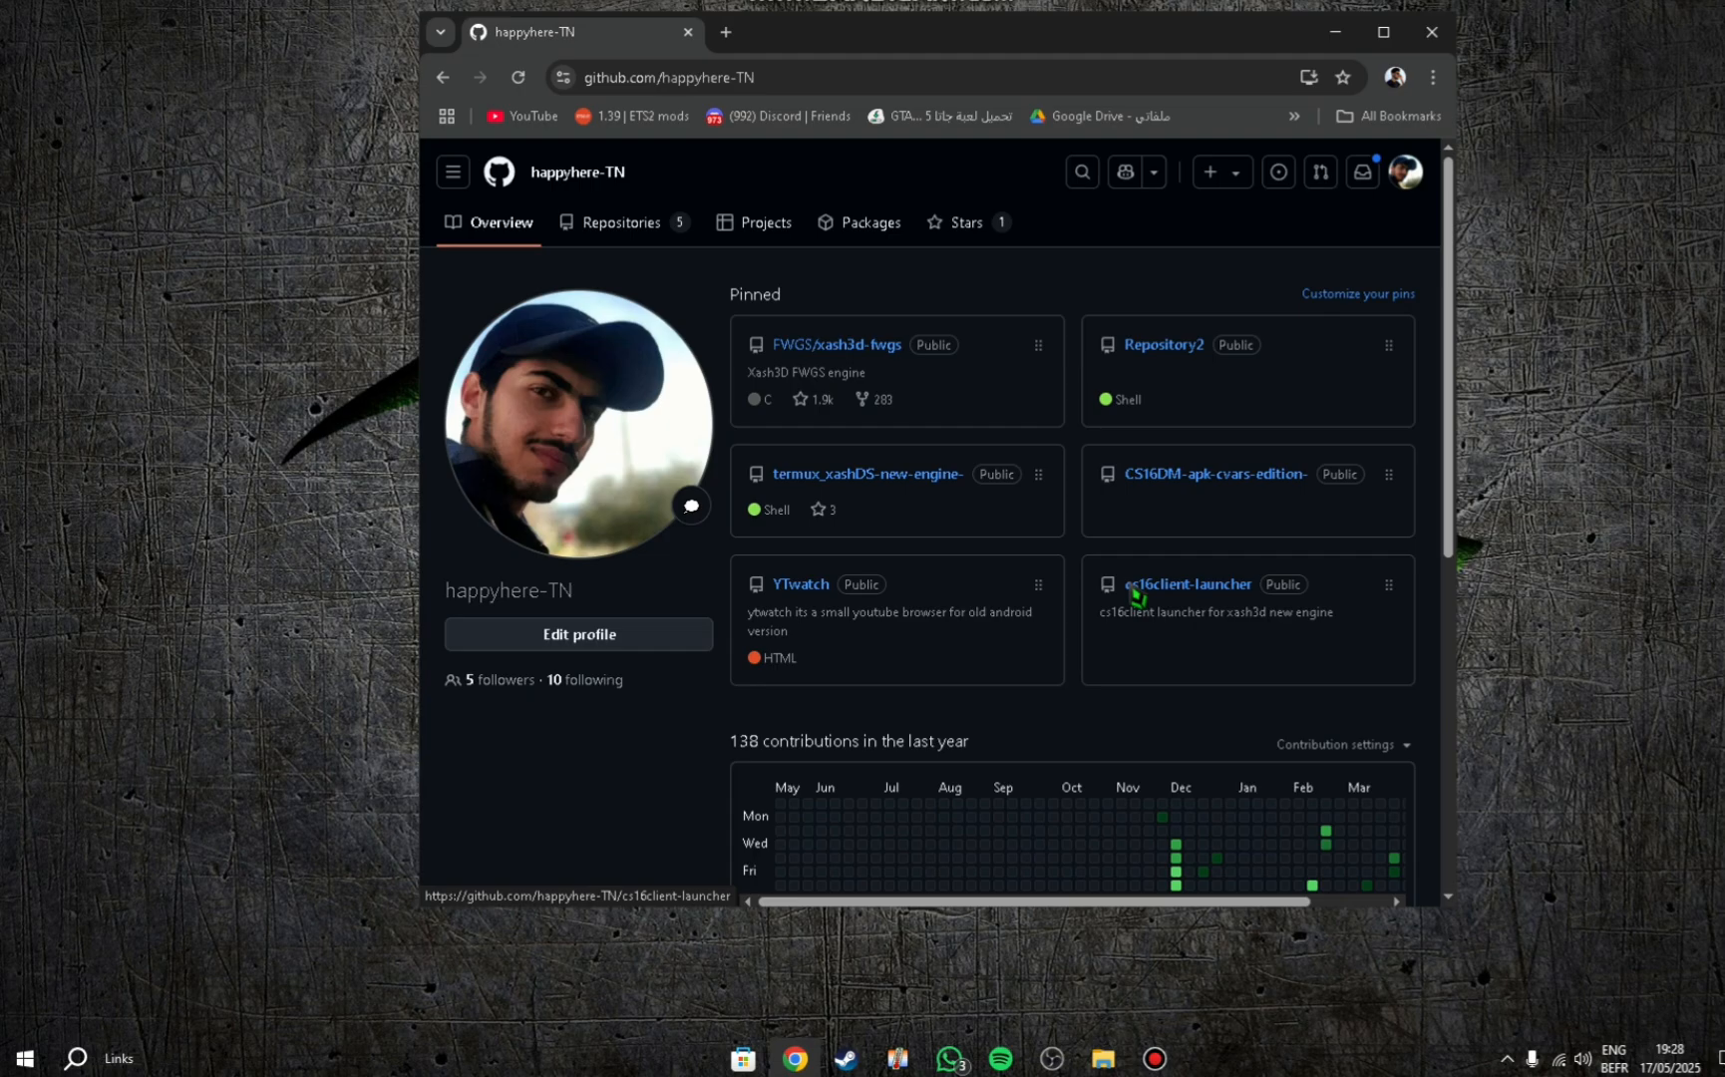
left_click(1185, 585)
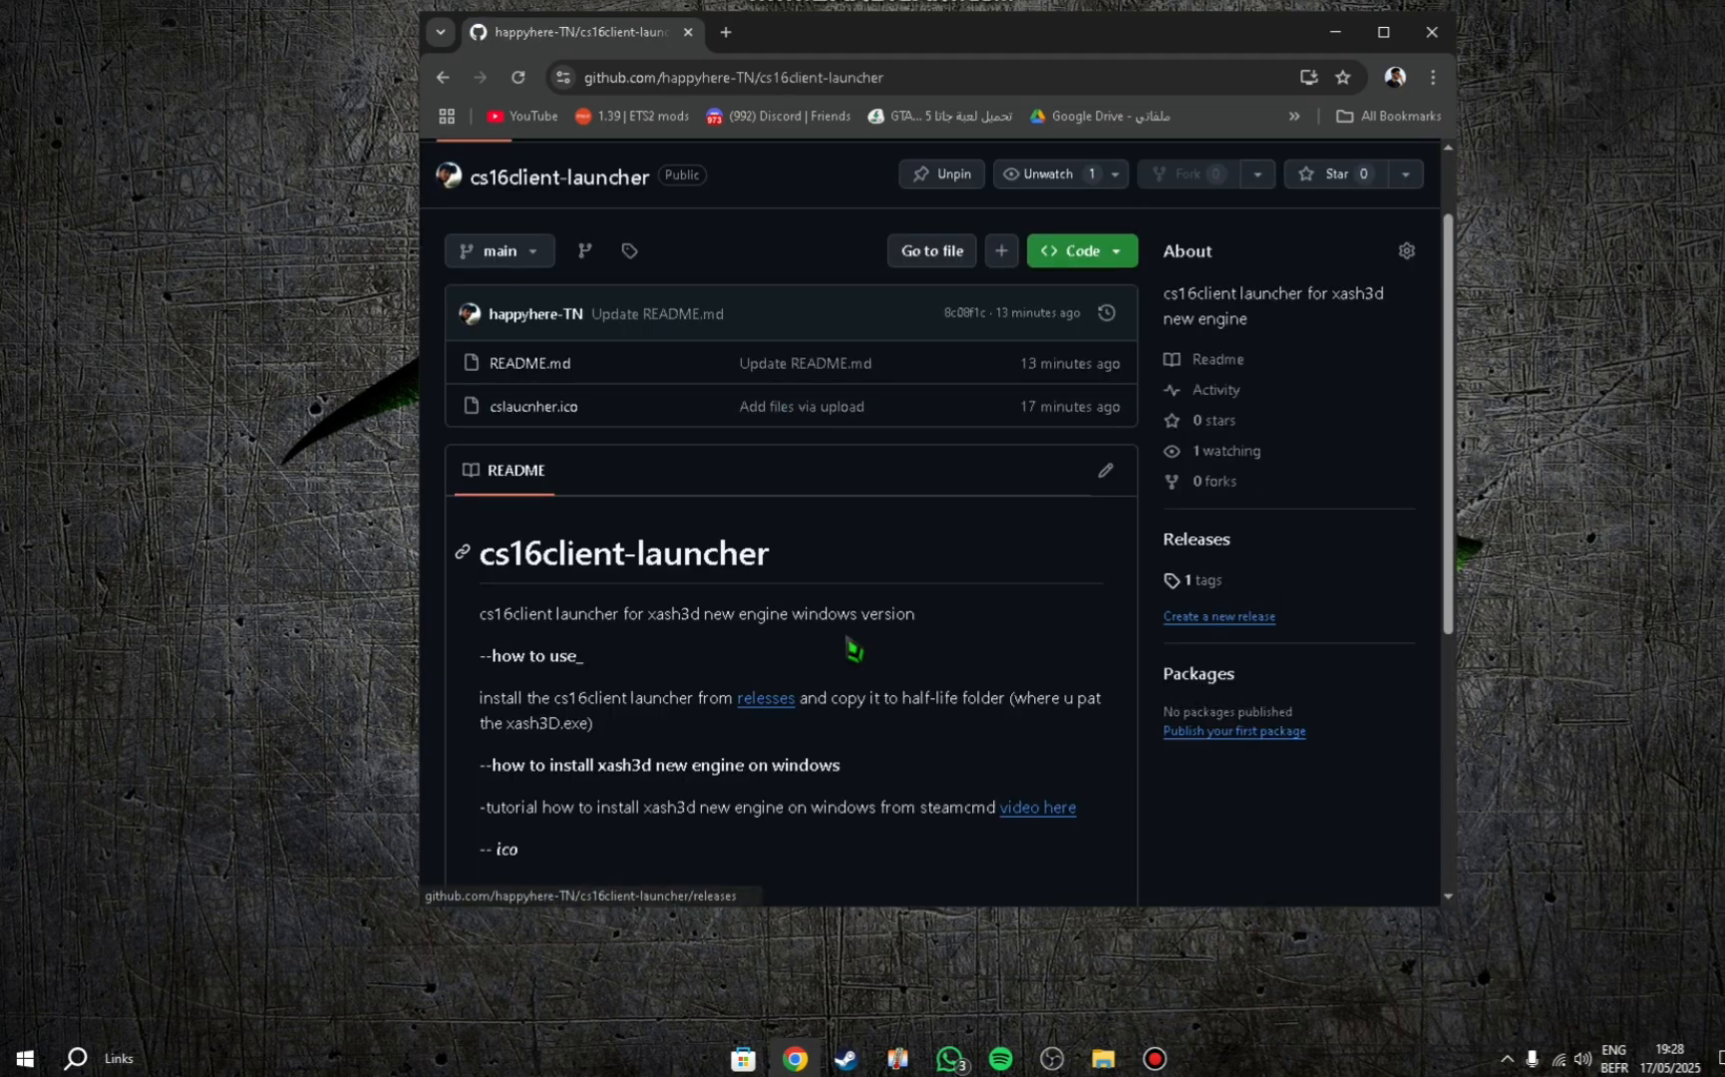
scroll("down", 3)
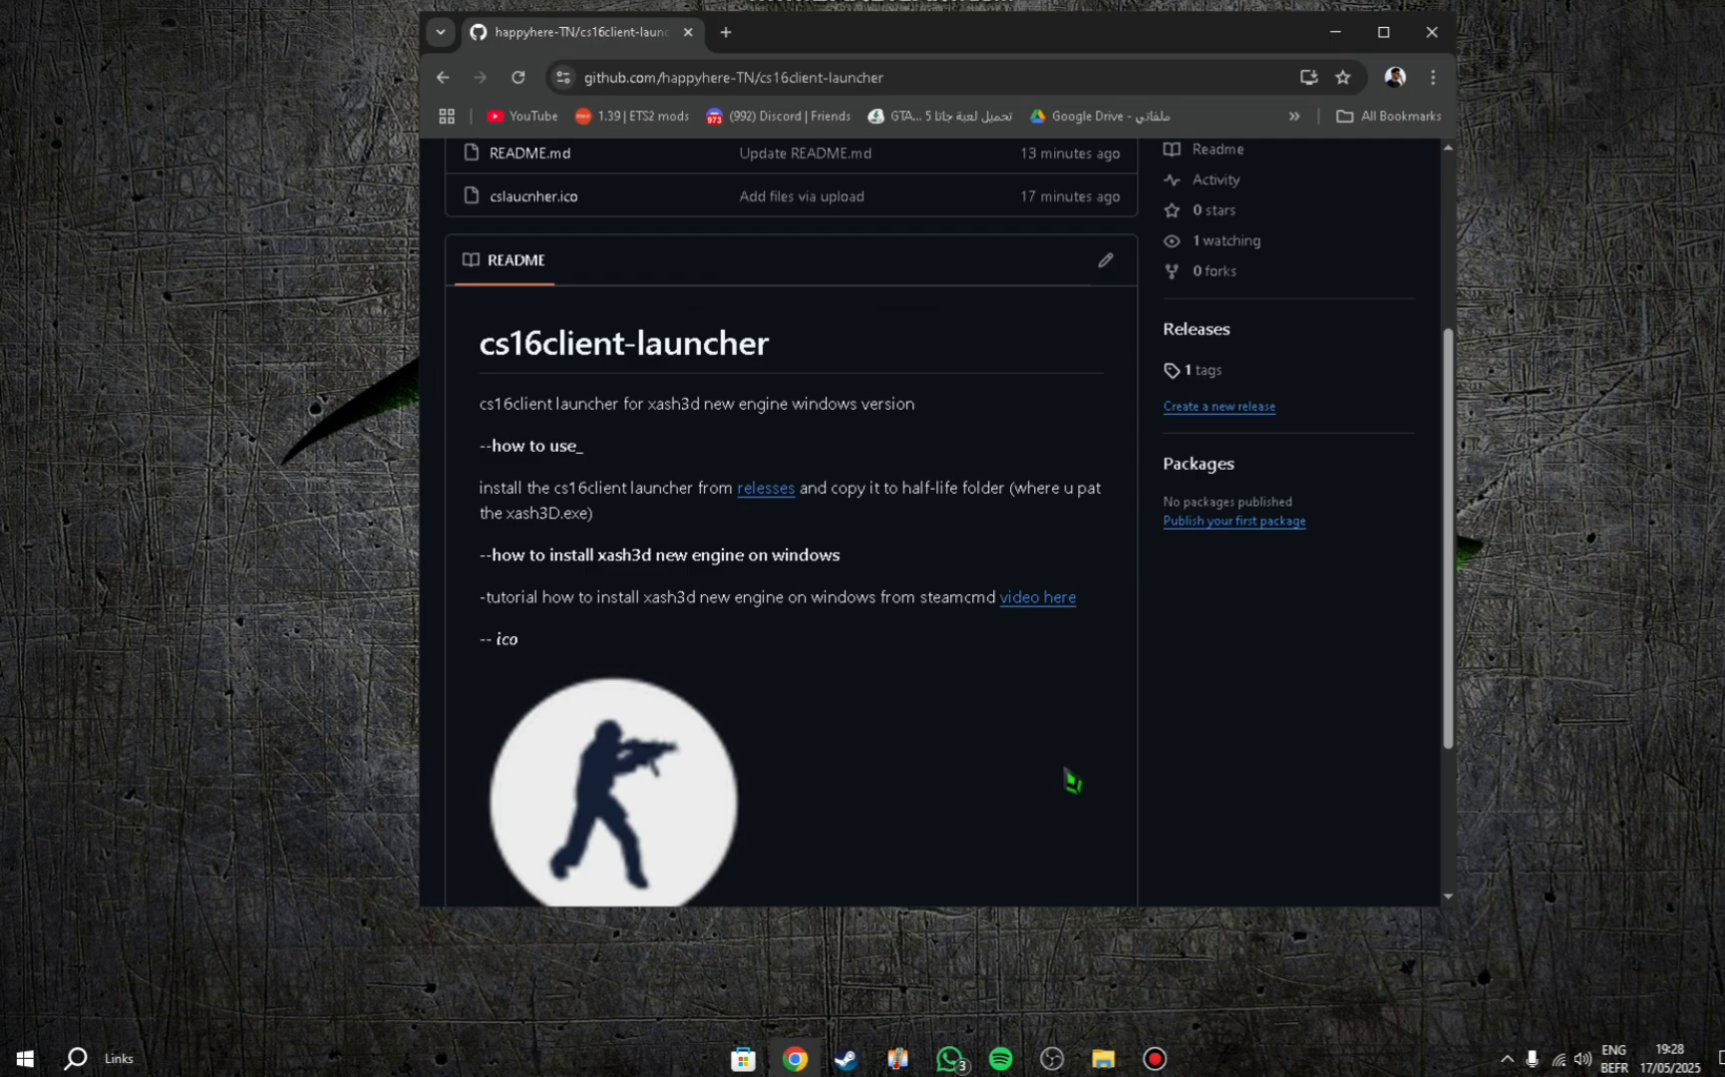
mouse_move(1127, 579)
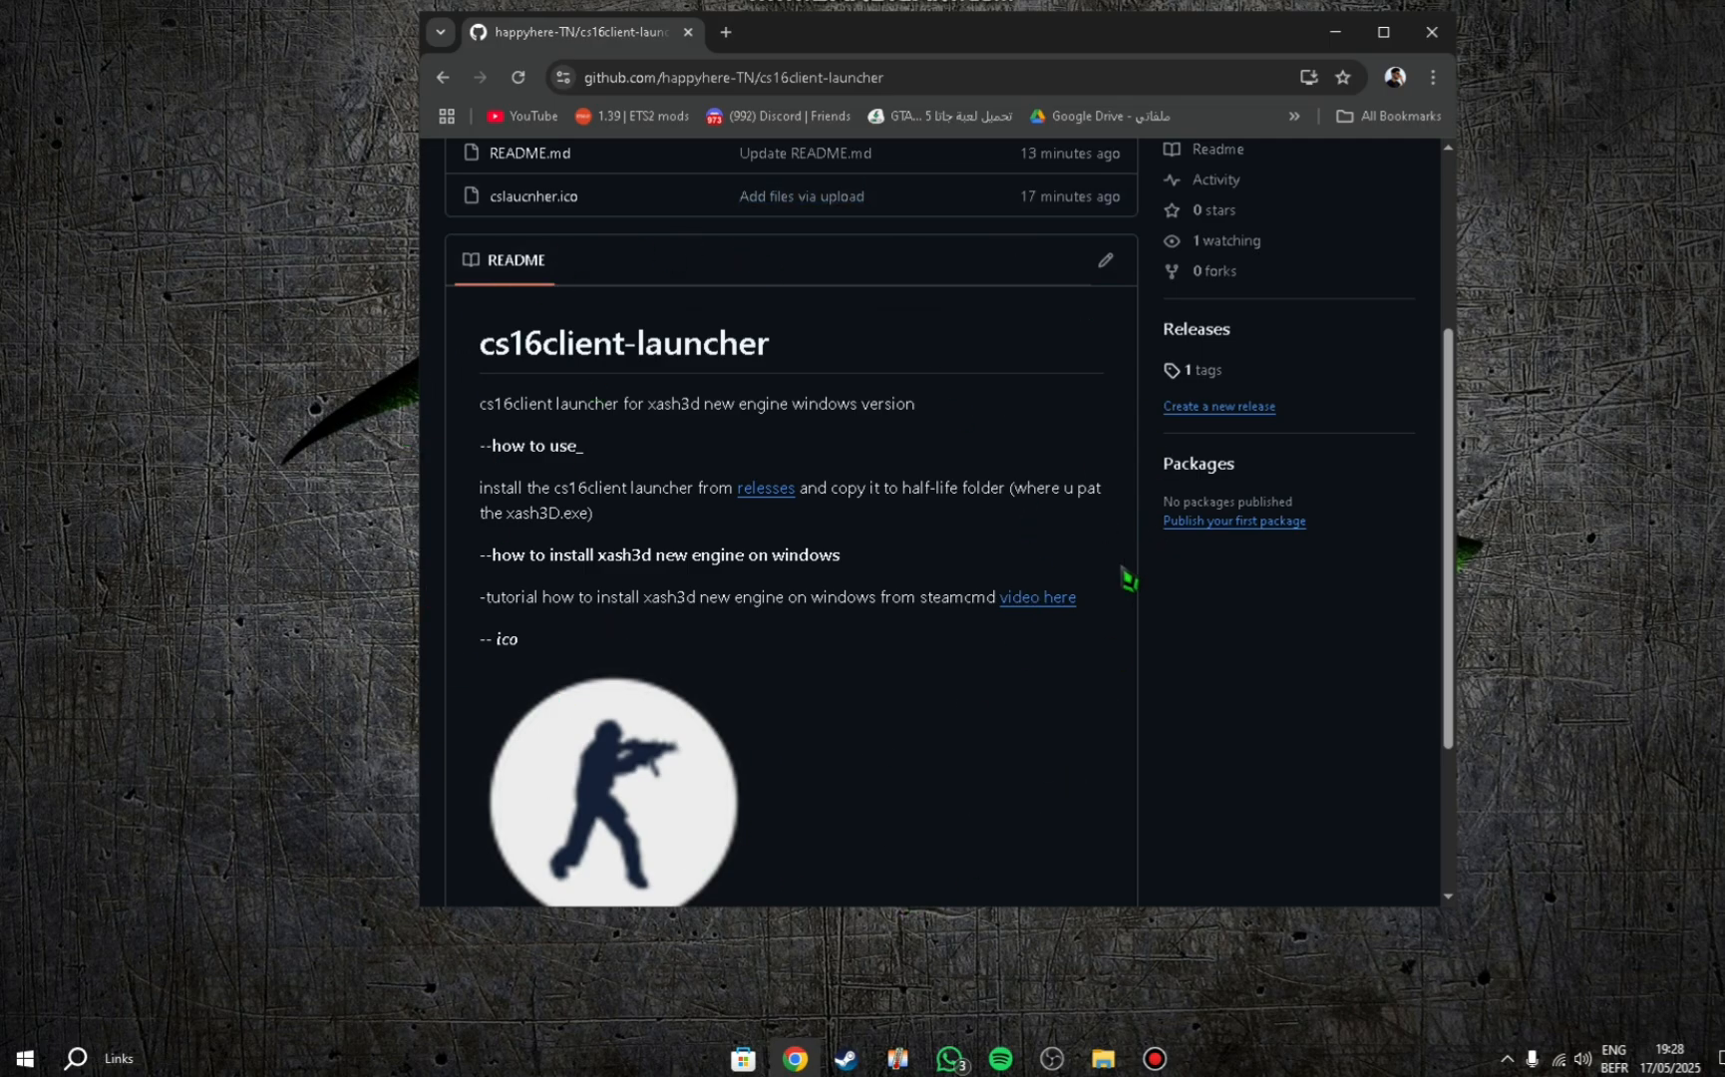
mouse_move(1196, 329)
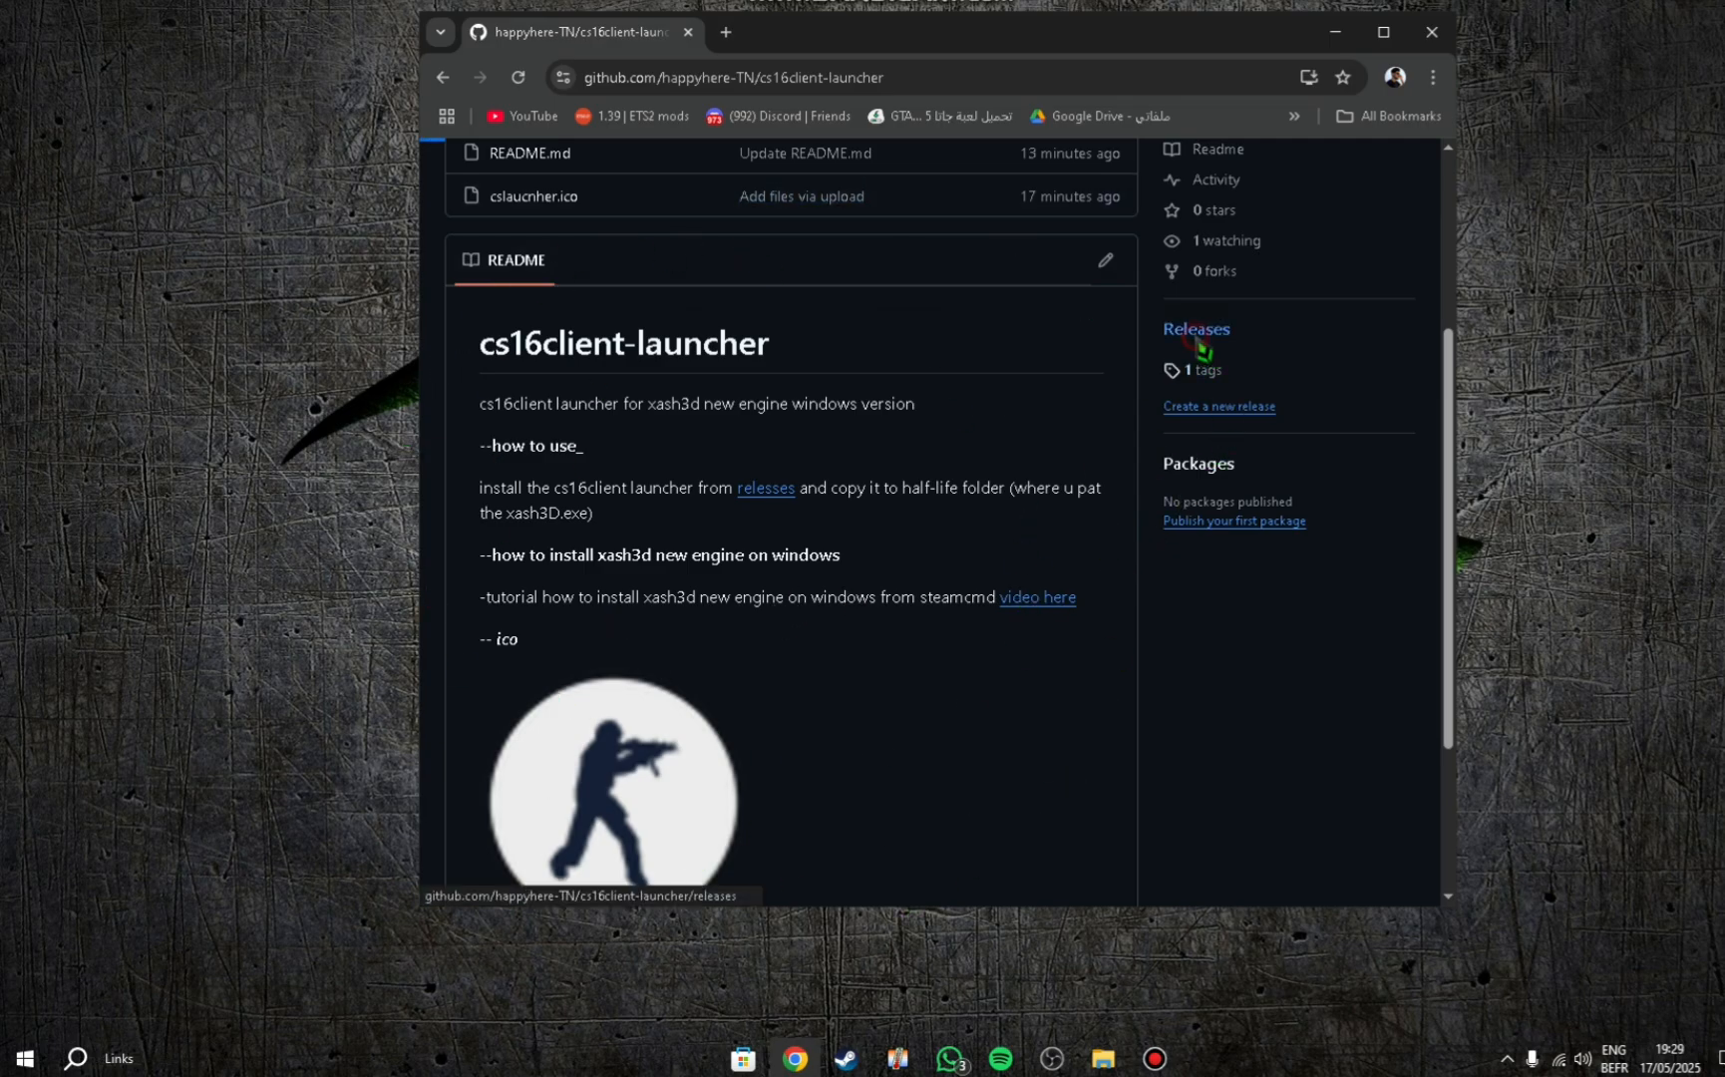
Download cs16client_launcher_win_x86.exe from the repository's Releases assets.
left_click(1194, 328)
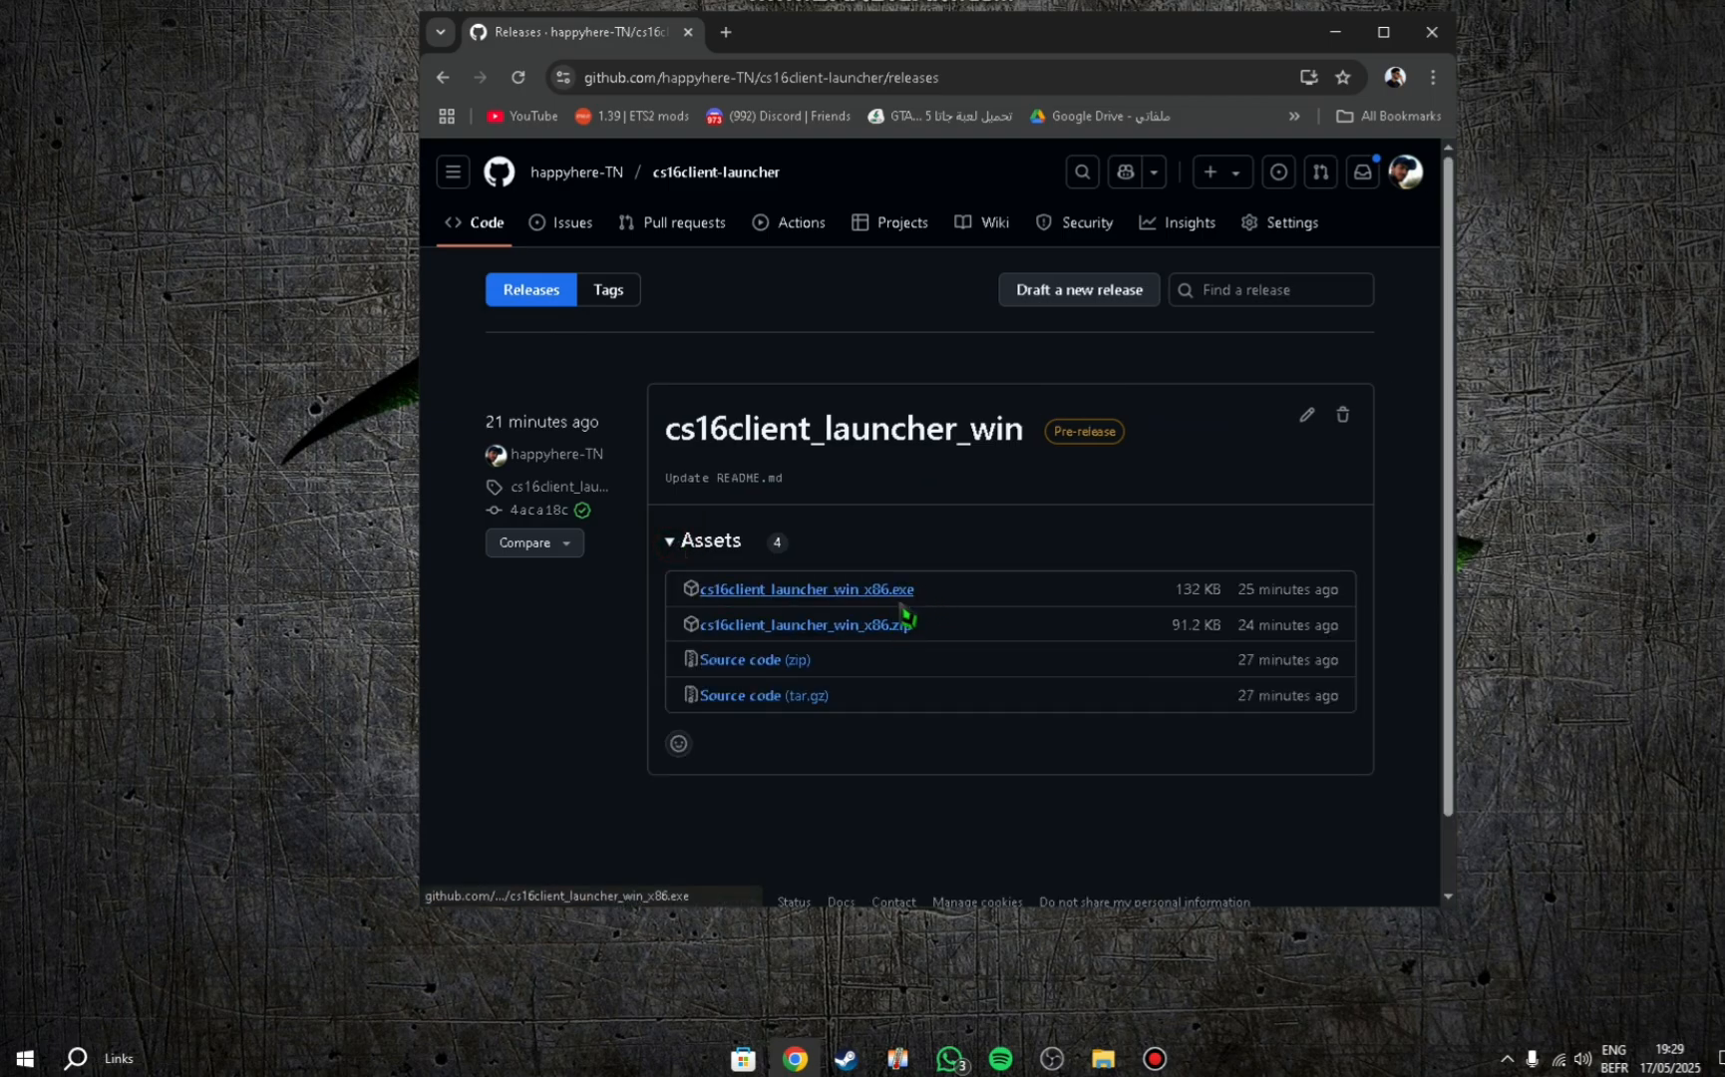
mouse_move(905, 612)
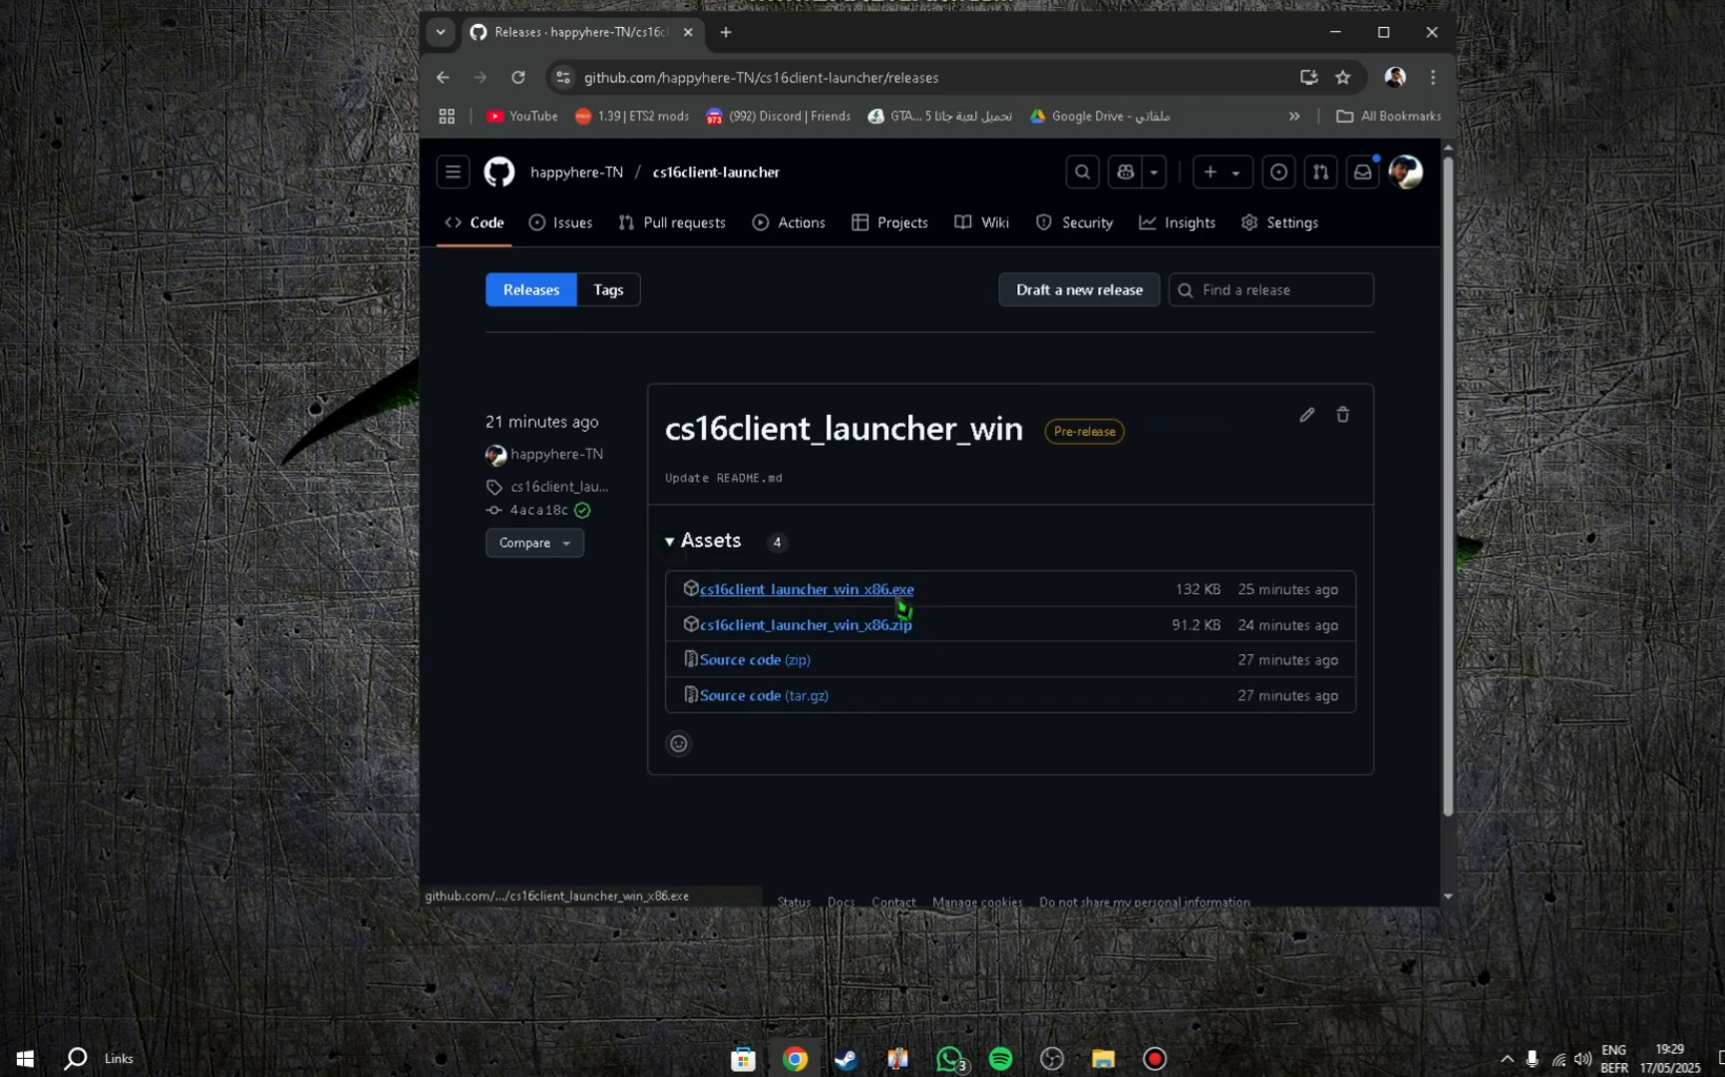
mouse_move(896, 610)
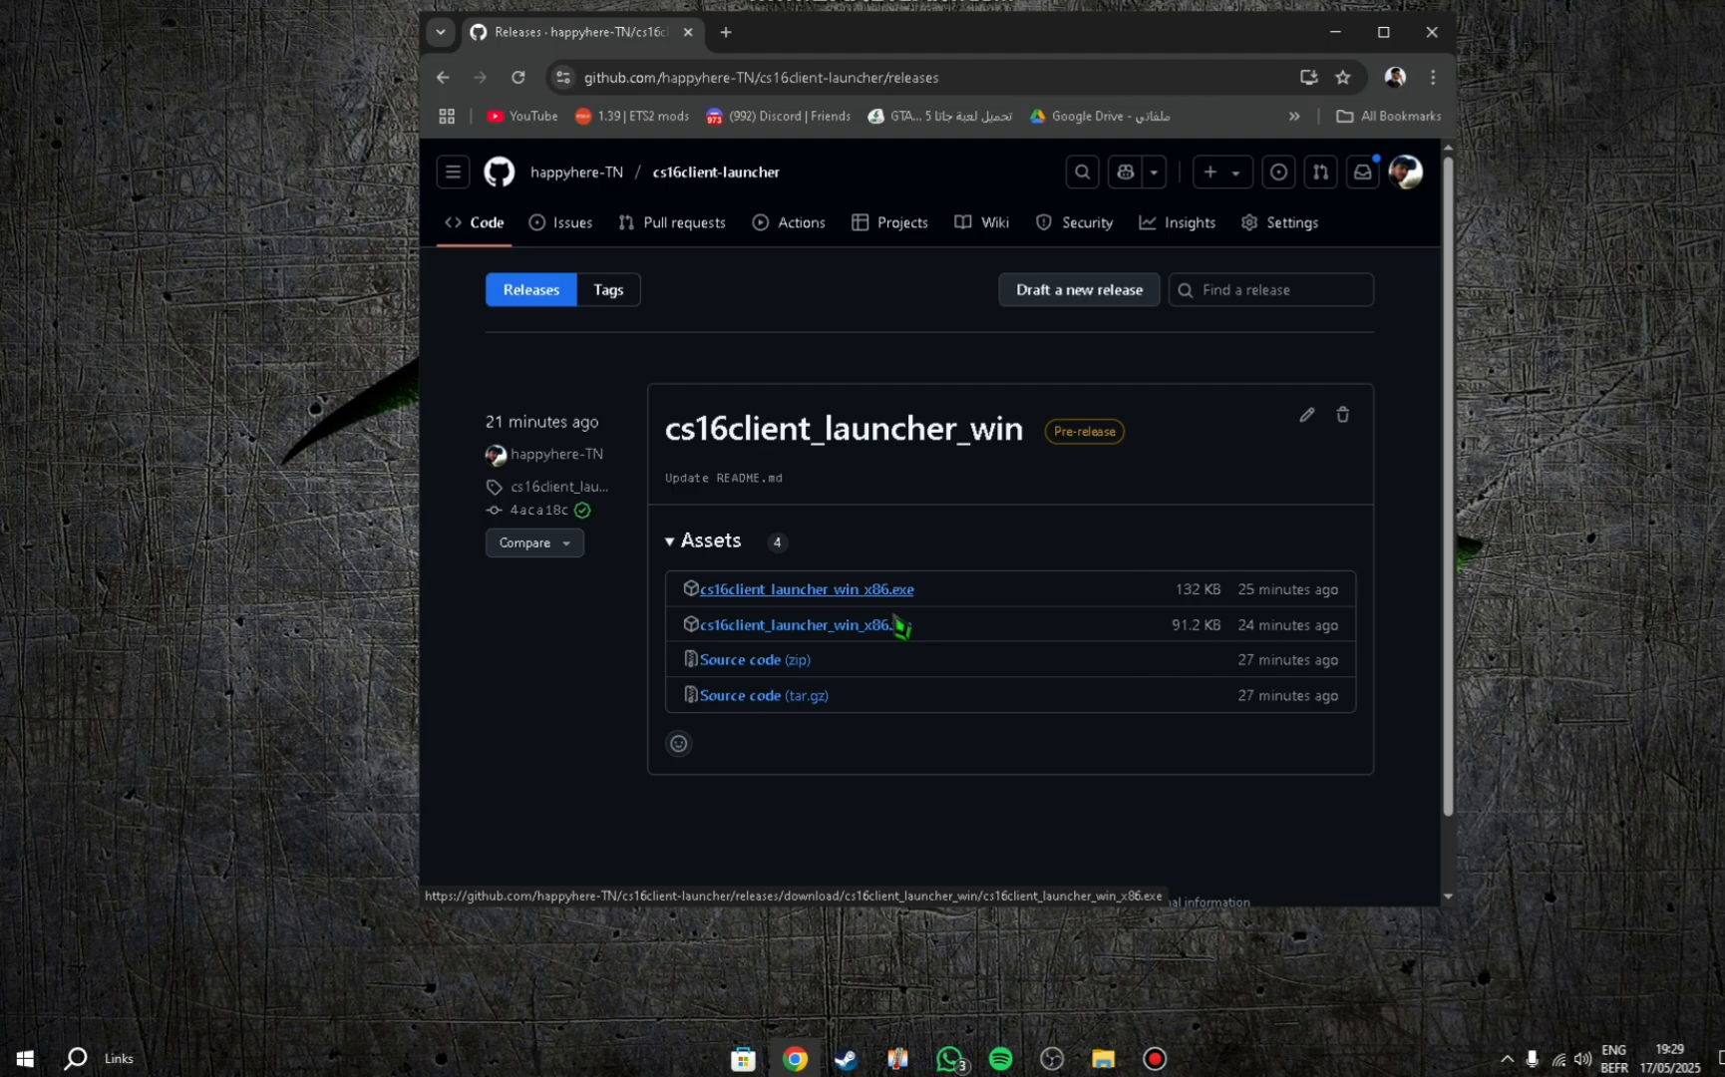
mouse_move(830, 605)
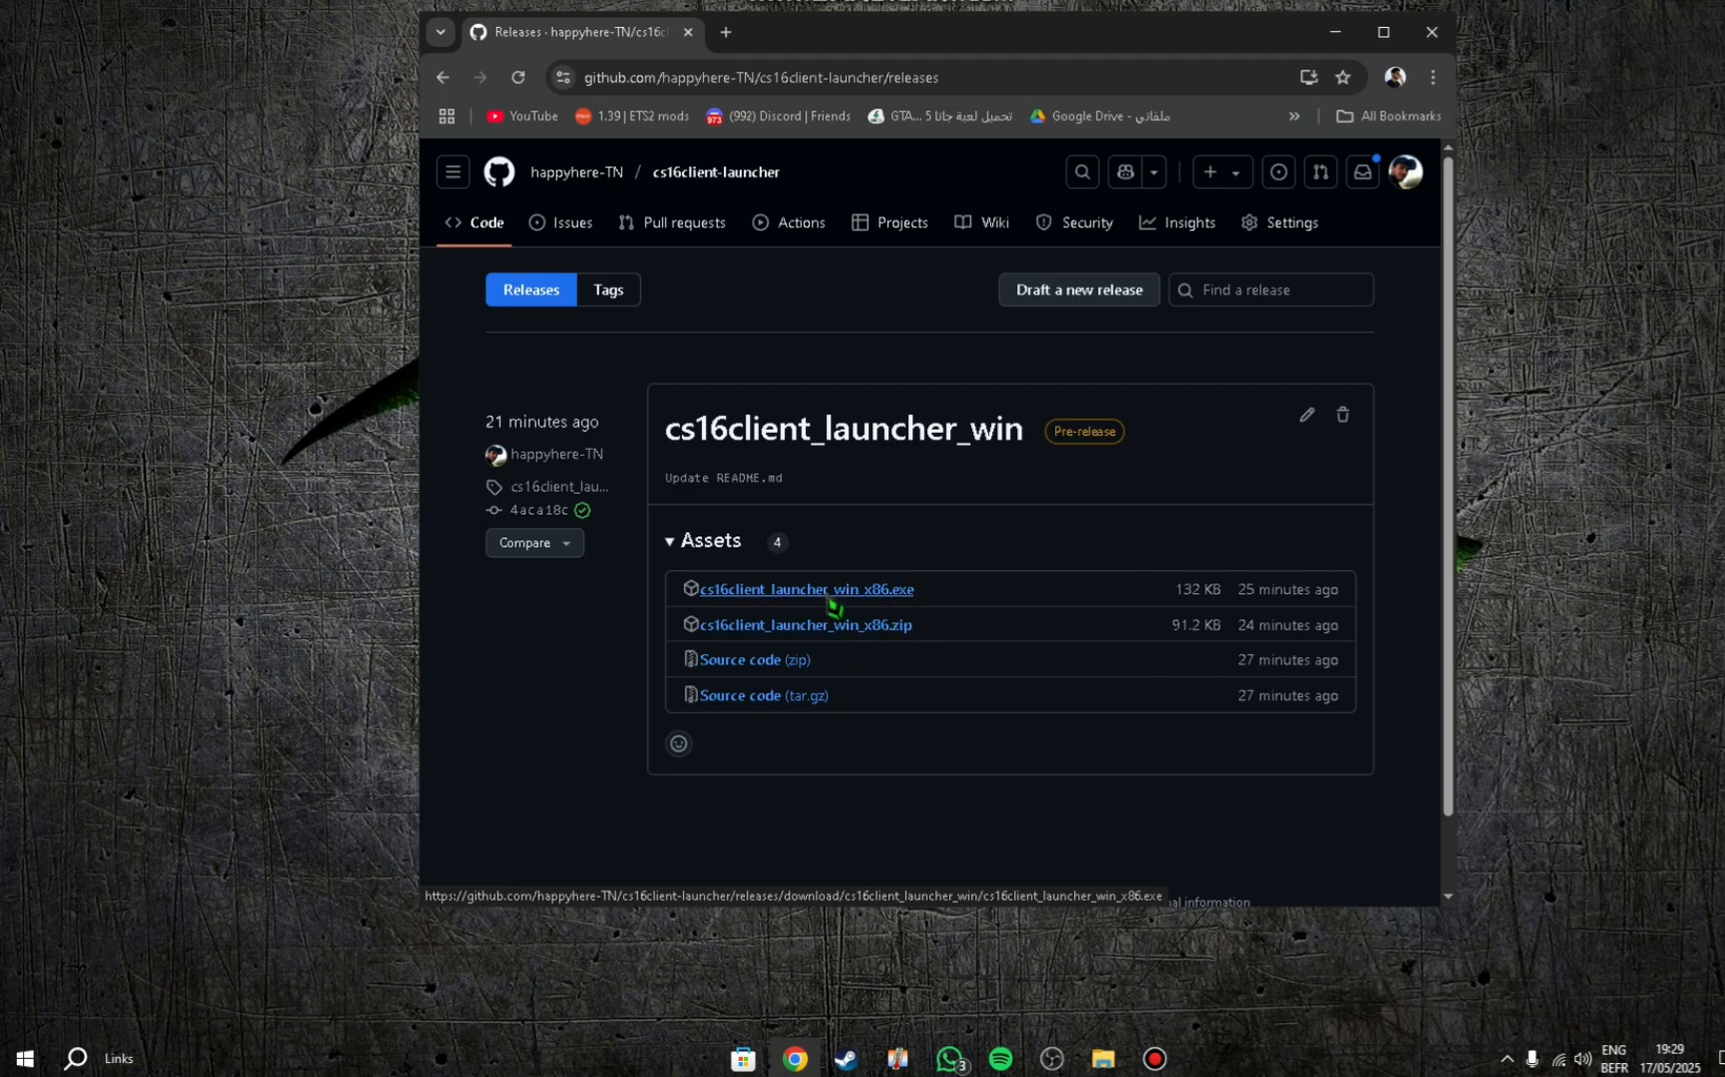
left_click(804, 588)
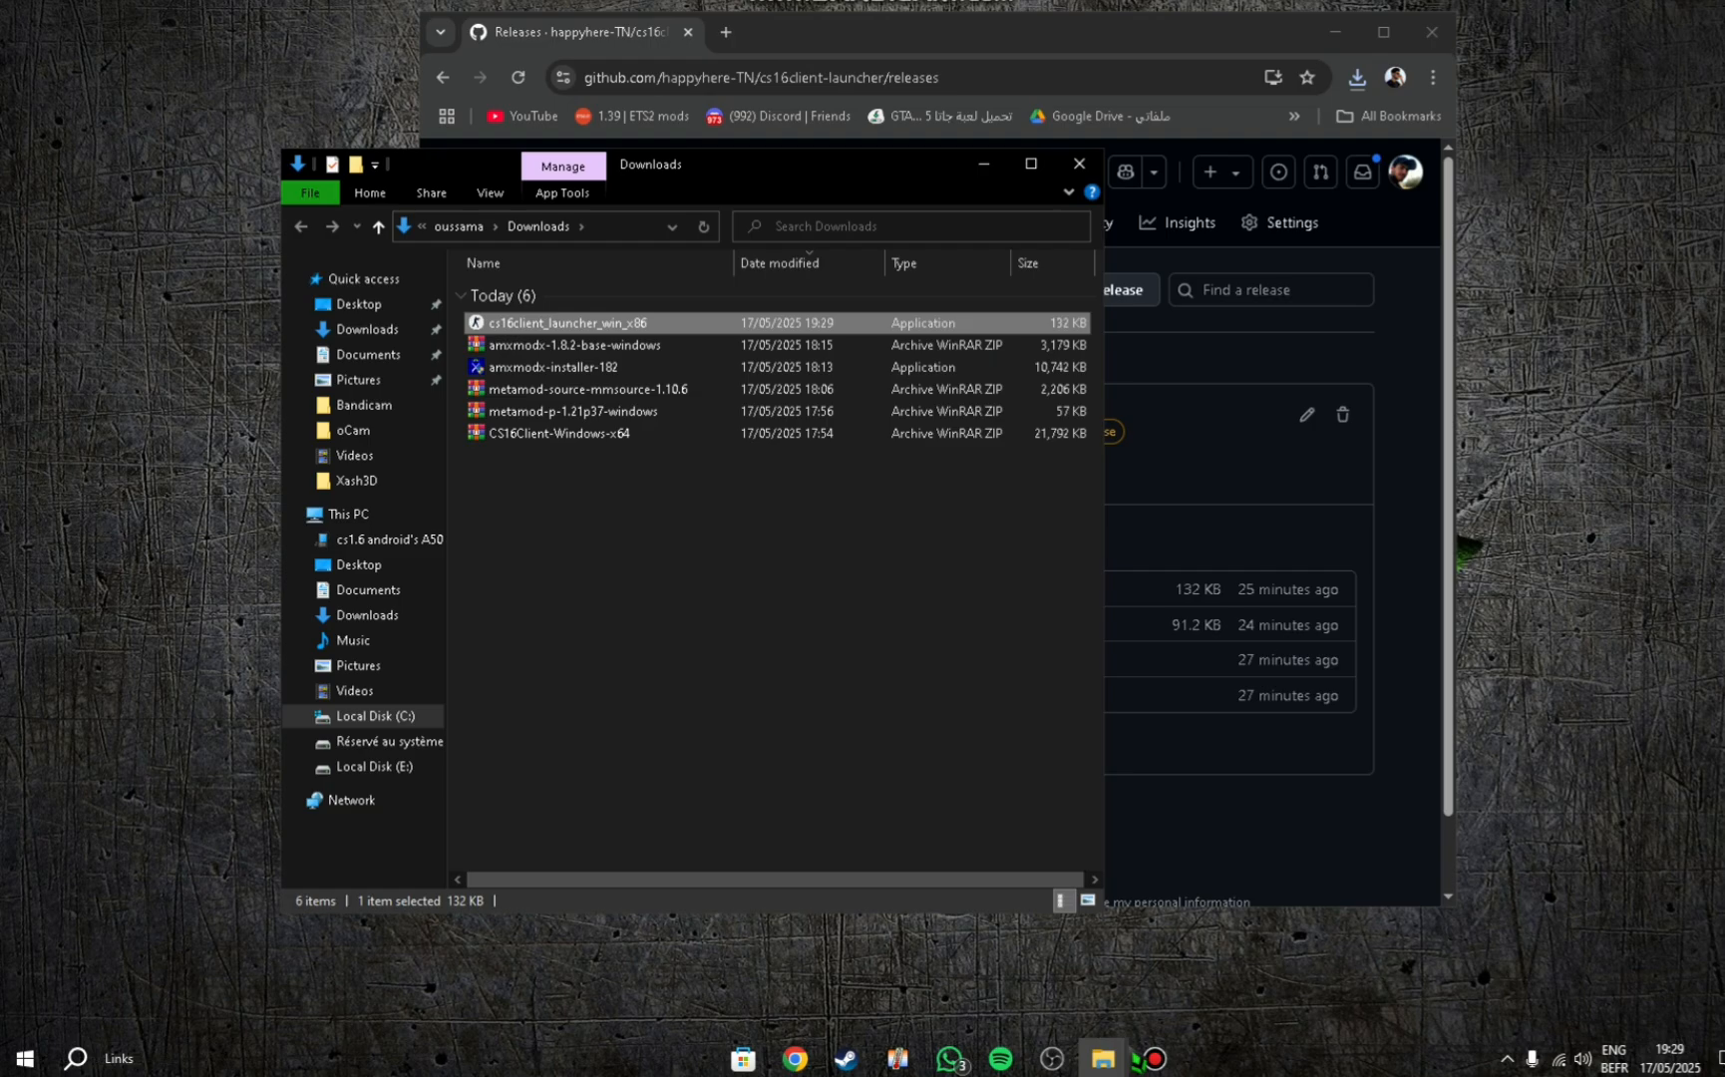
Move the launcher exe to the desktop and browse to E:\games\Xash3D.
left_click(22, 1057)
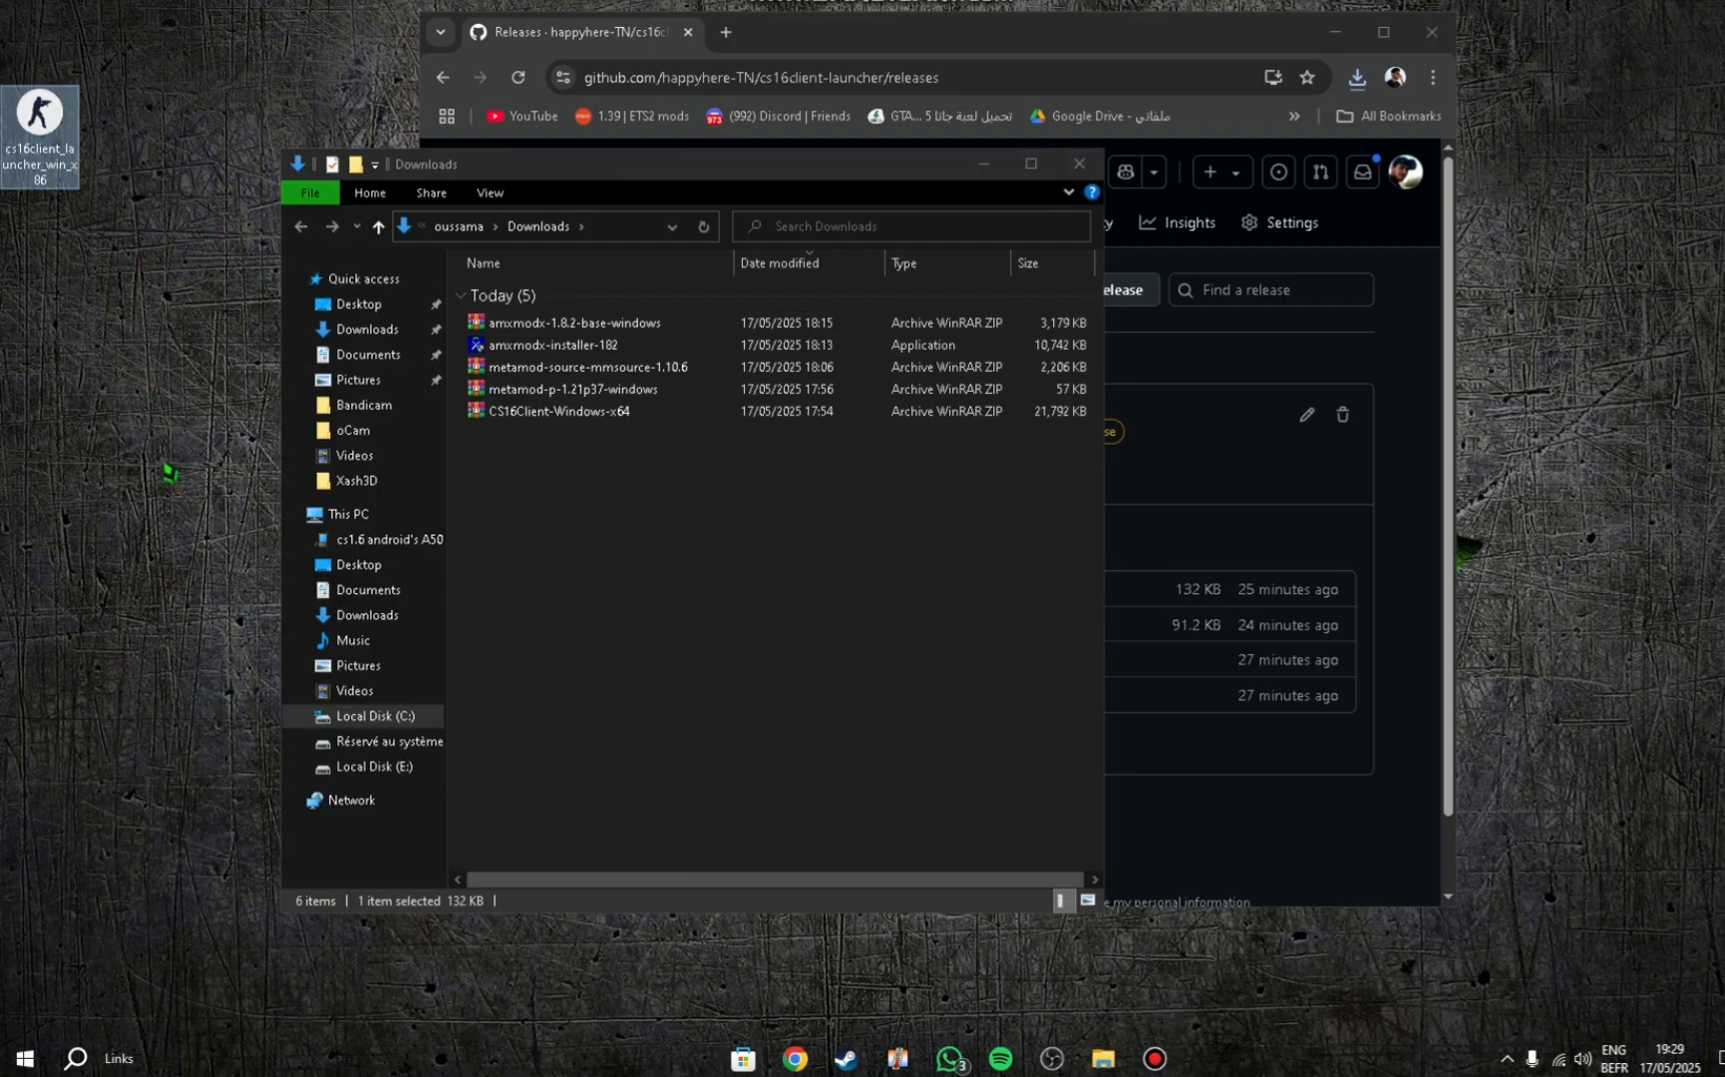
left_click(24, 1058)
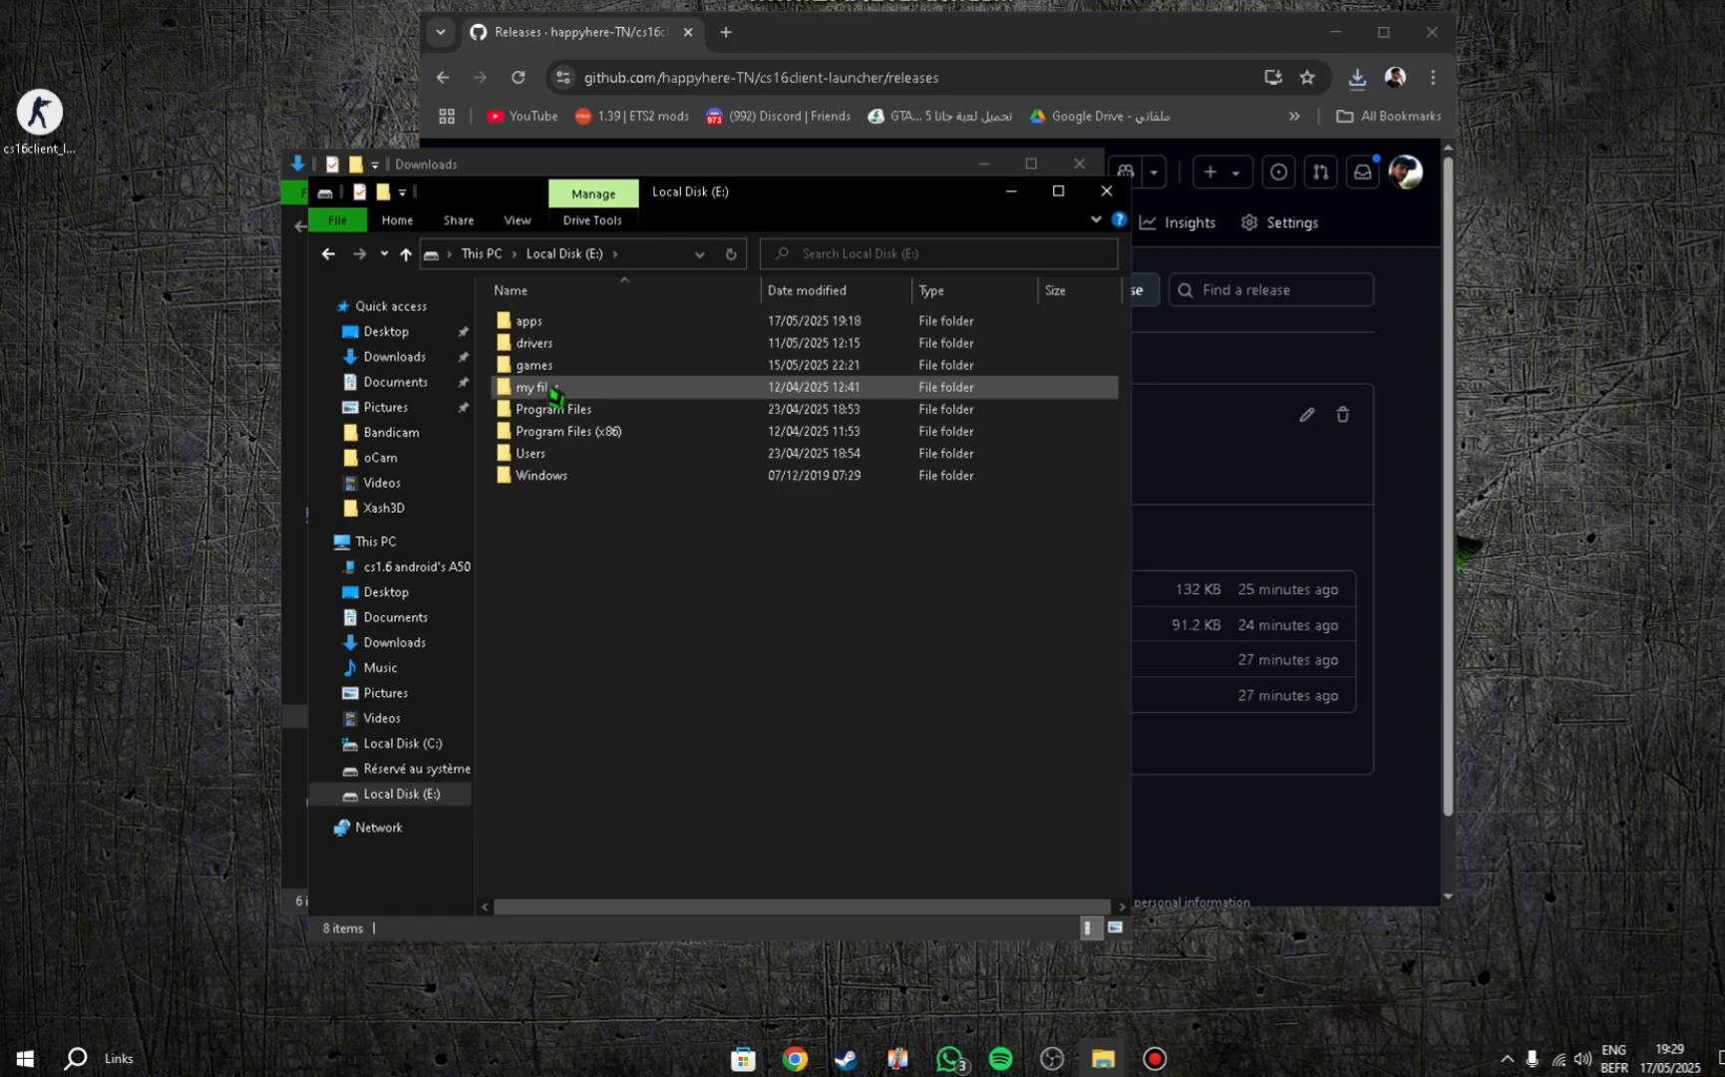
mouse_move(538, 387)
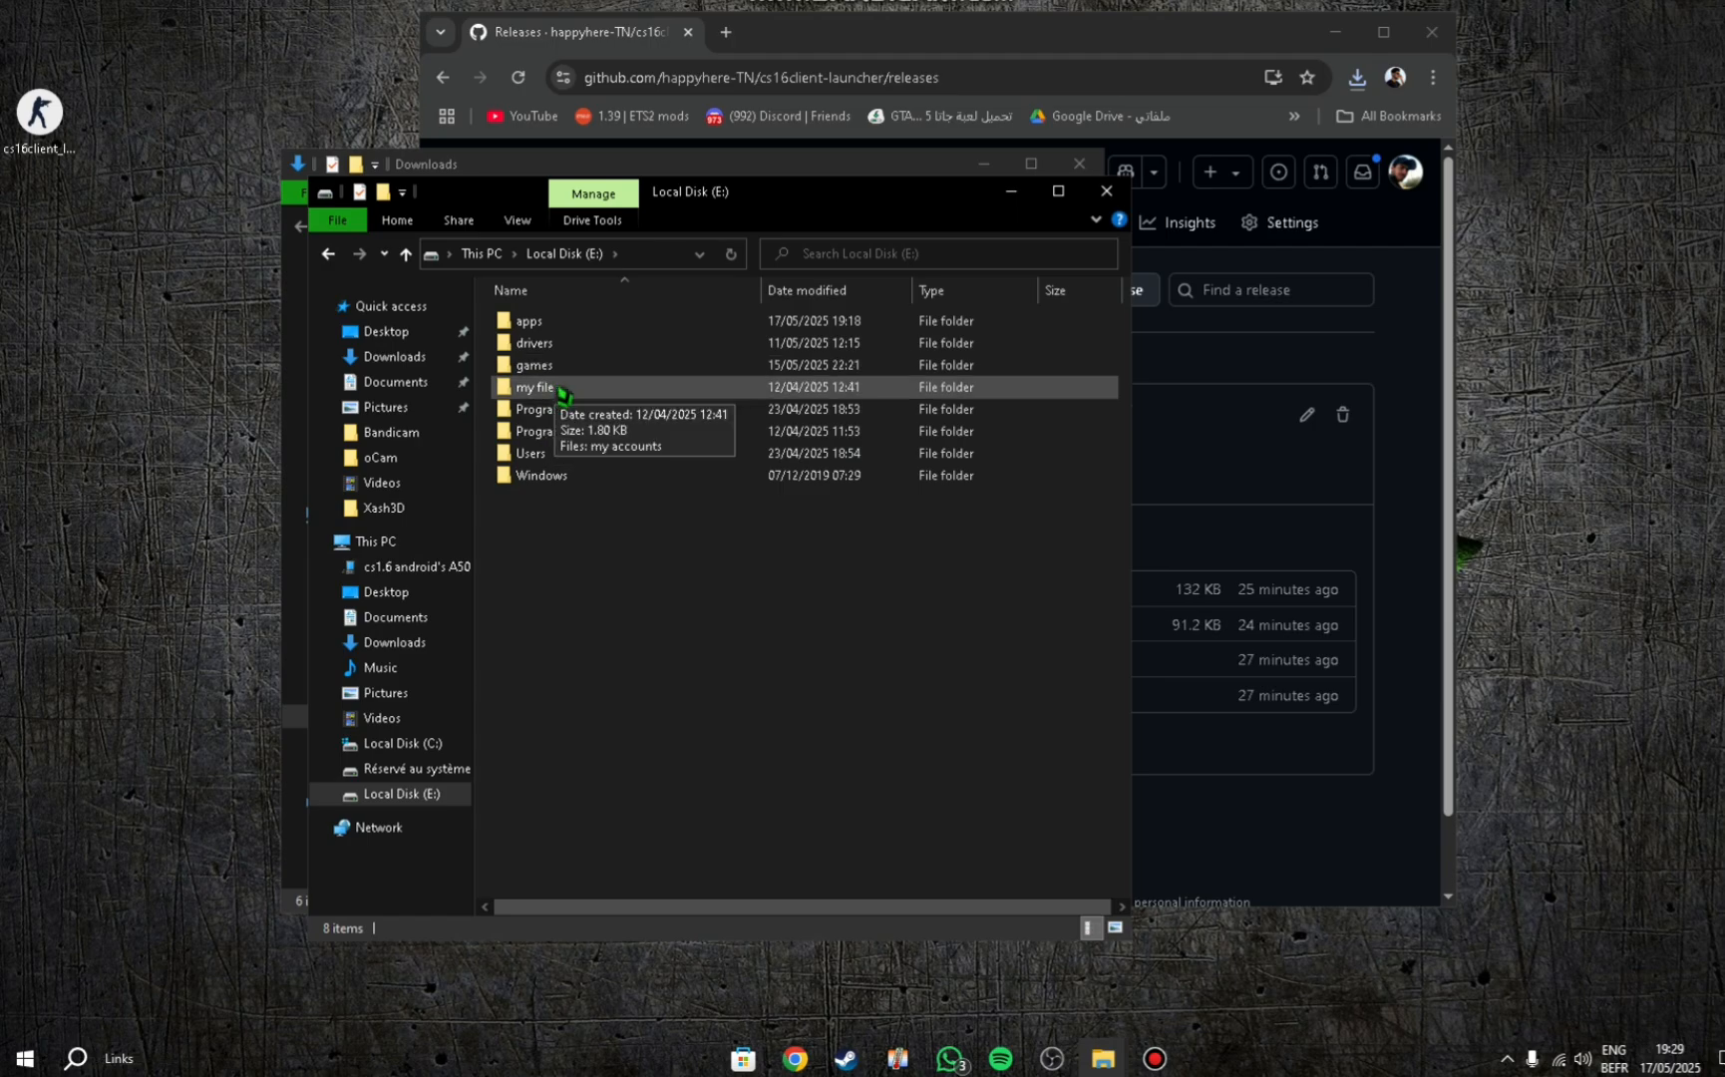
double_click(534, 364)
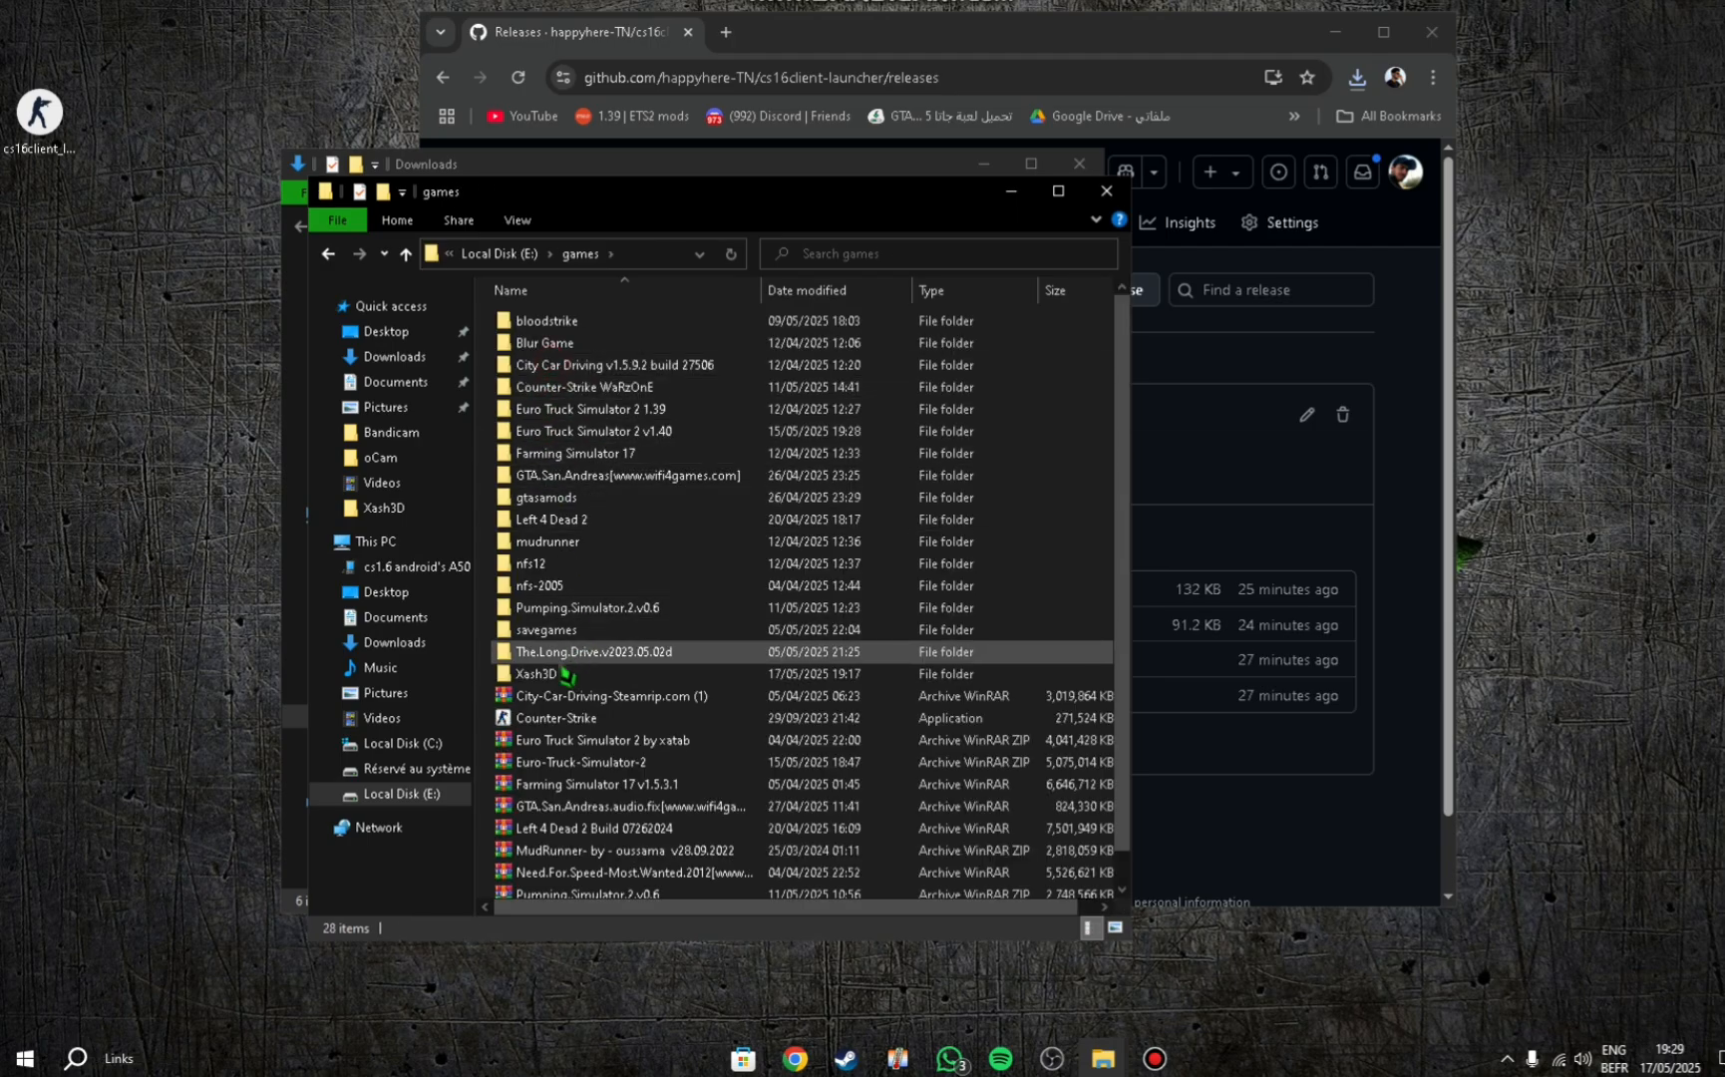
double_click(550, 650)
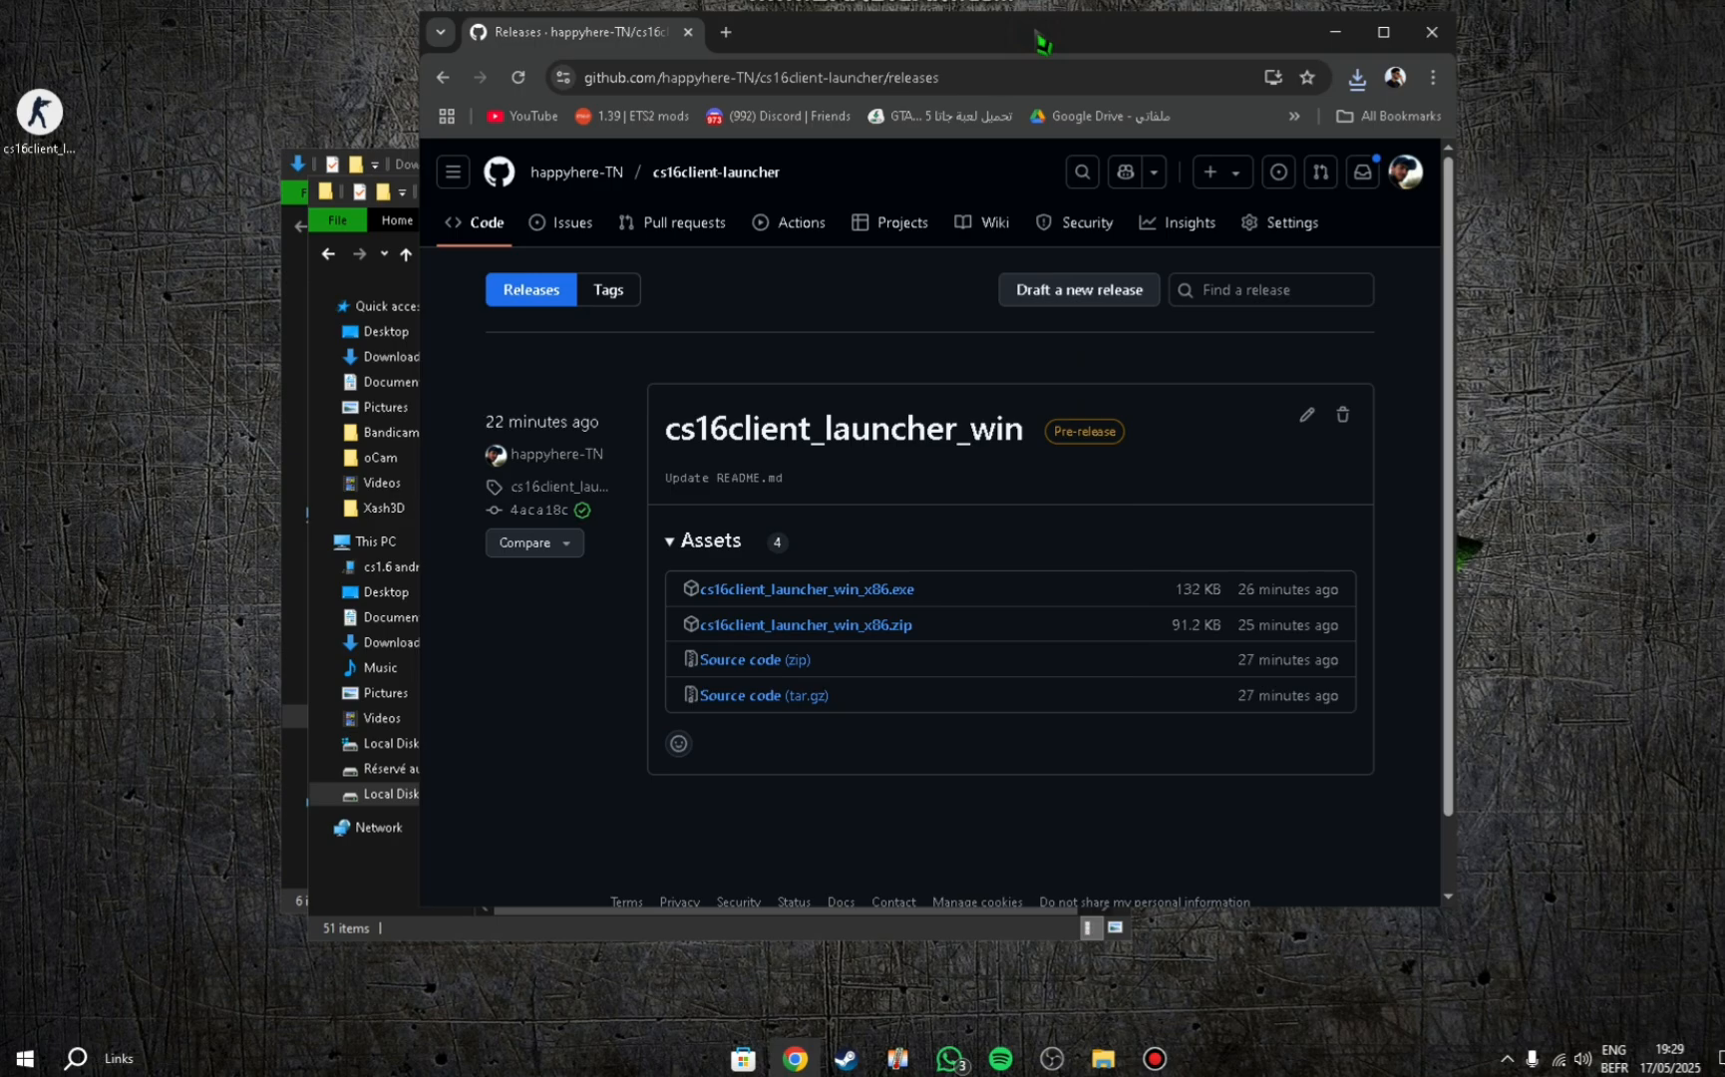
Recheck the README, place the exe in Xash3D\Half-Life and run cs16client_launcher_win_x86.
left_click(444, 77)
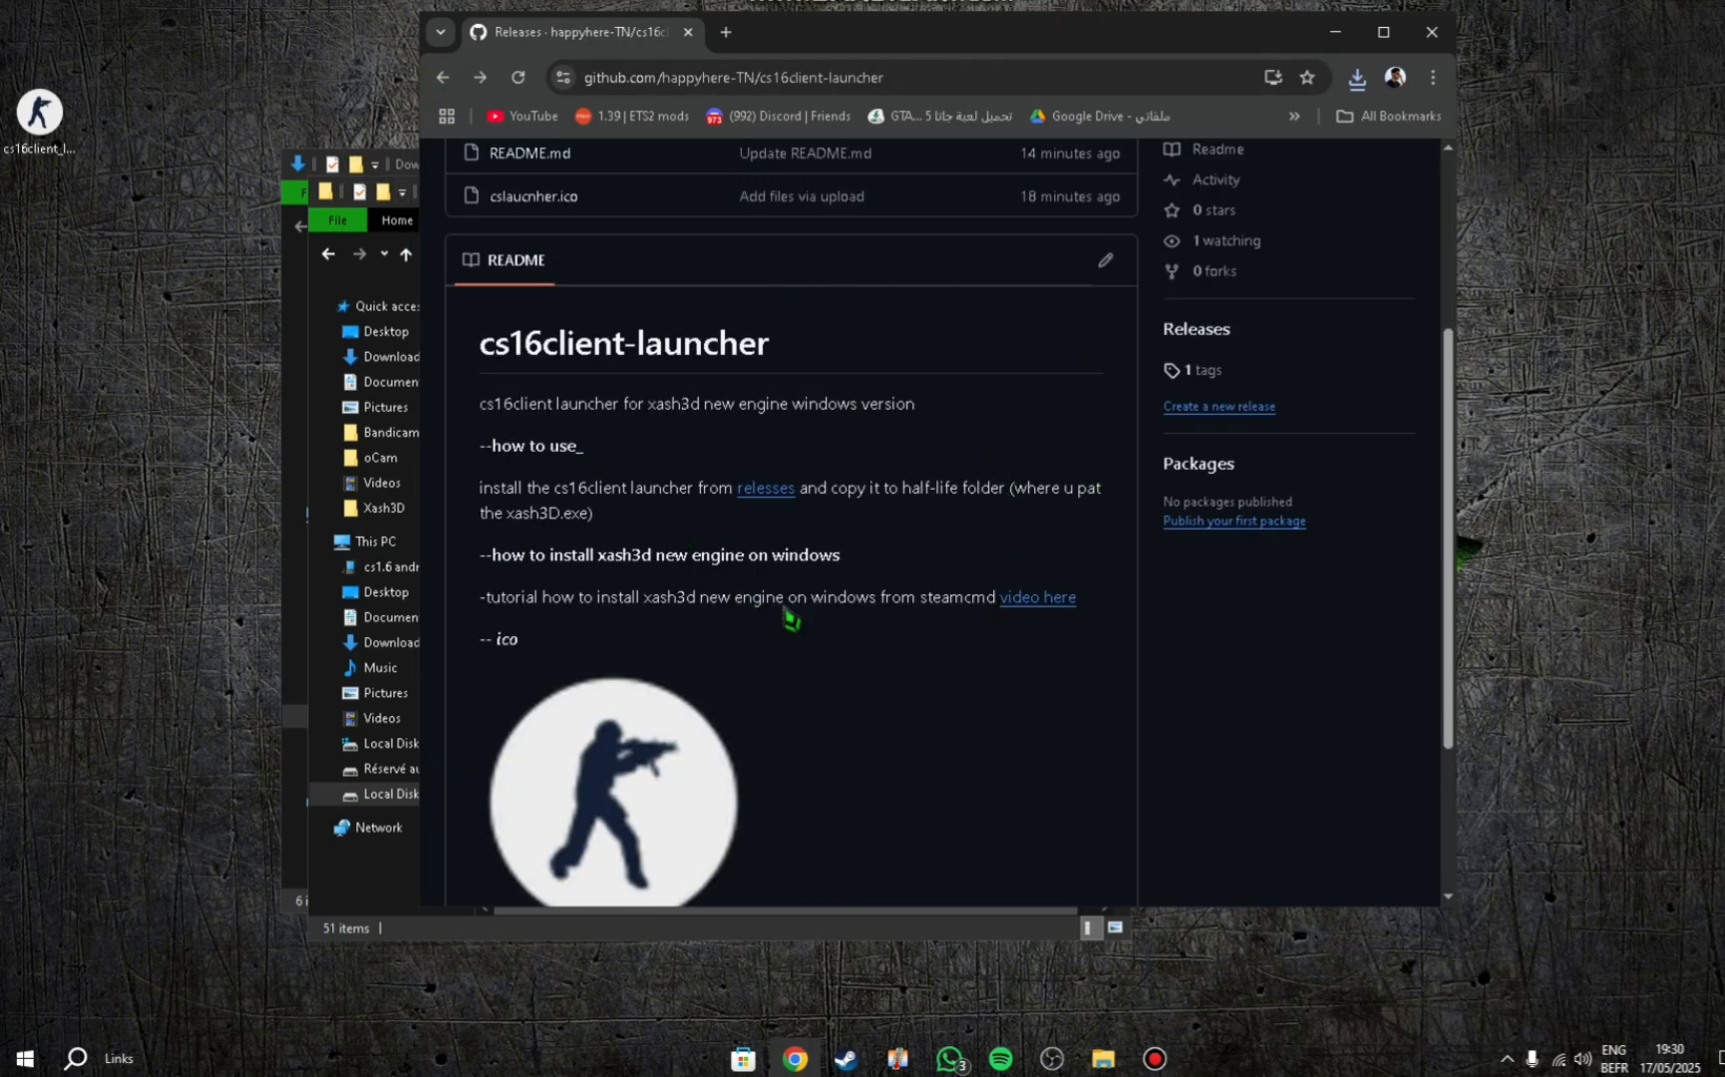
mouse_move(1041, 626)
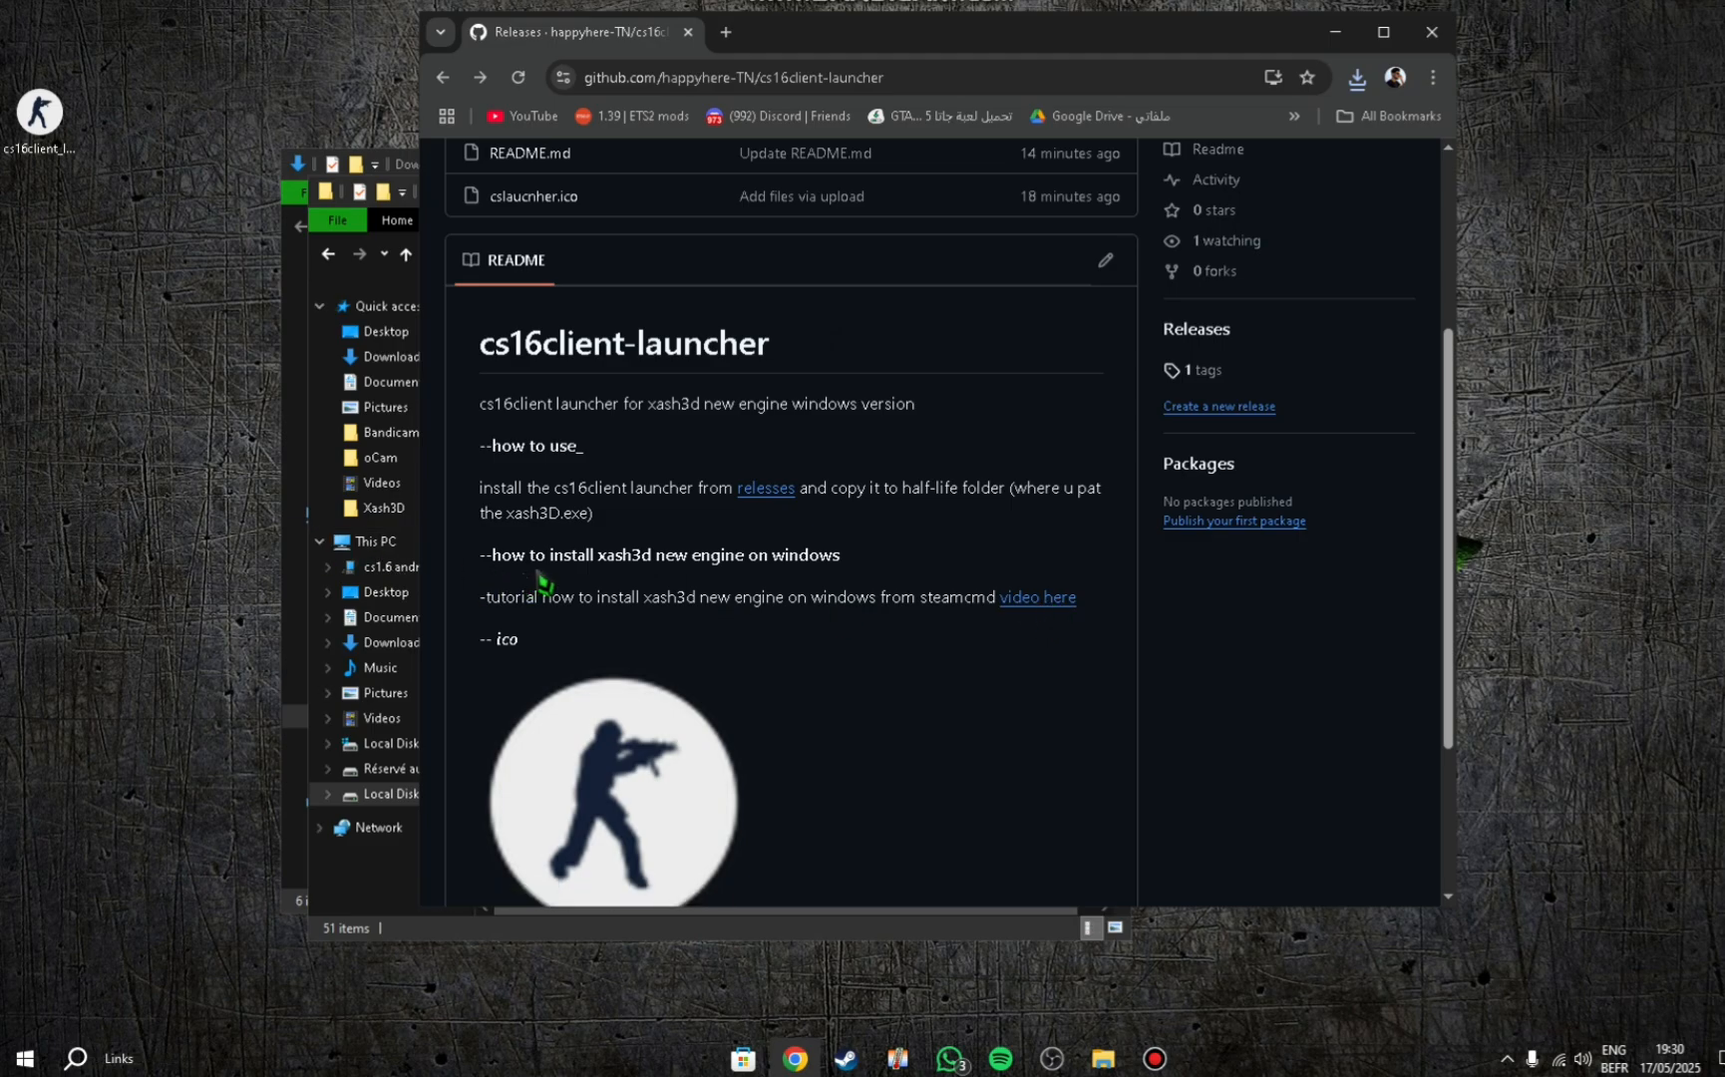
mouse_move(1035, 598)
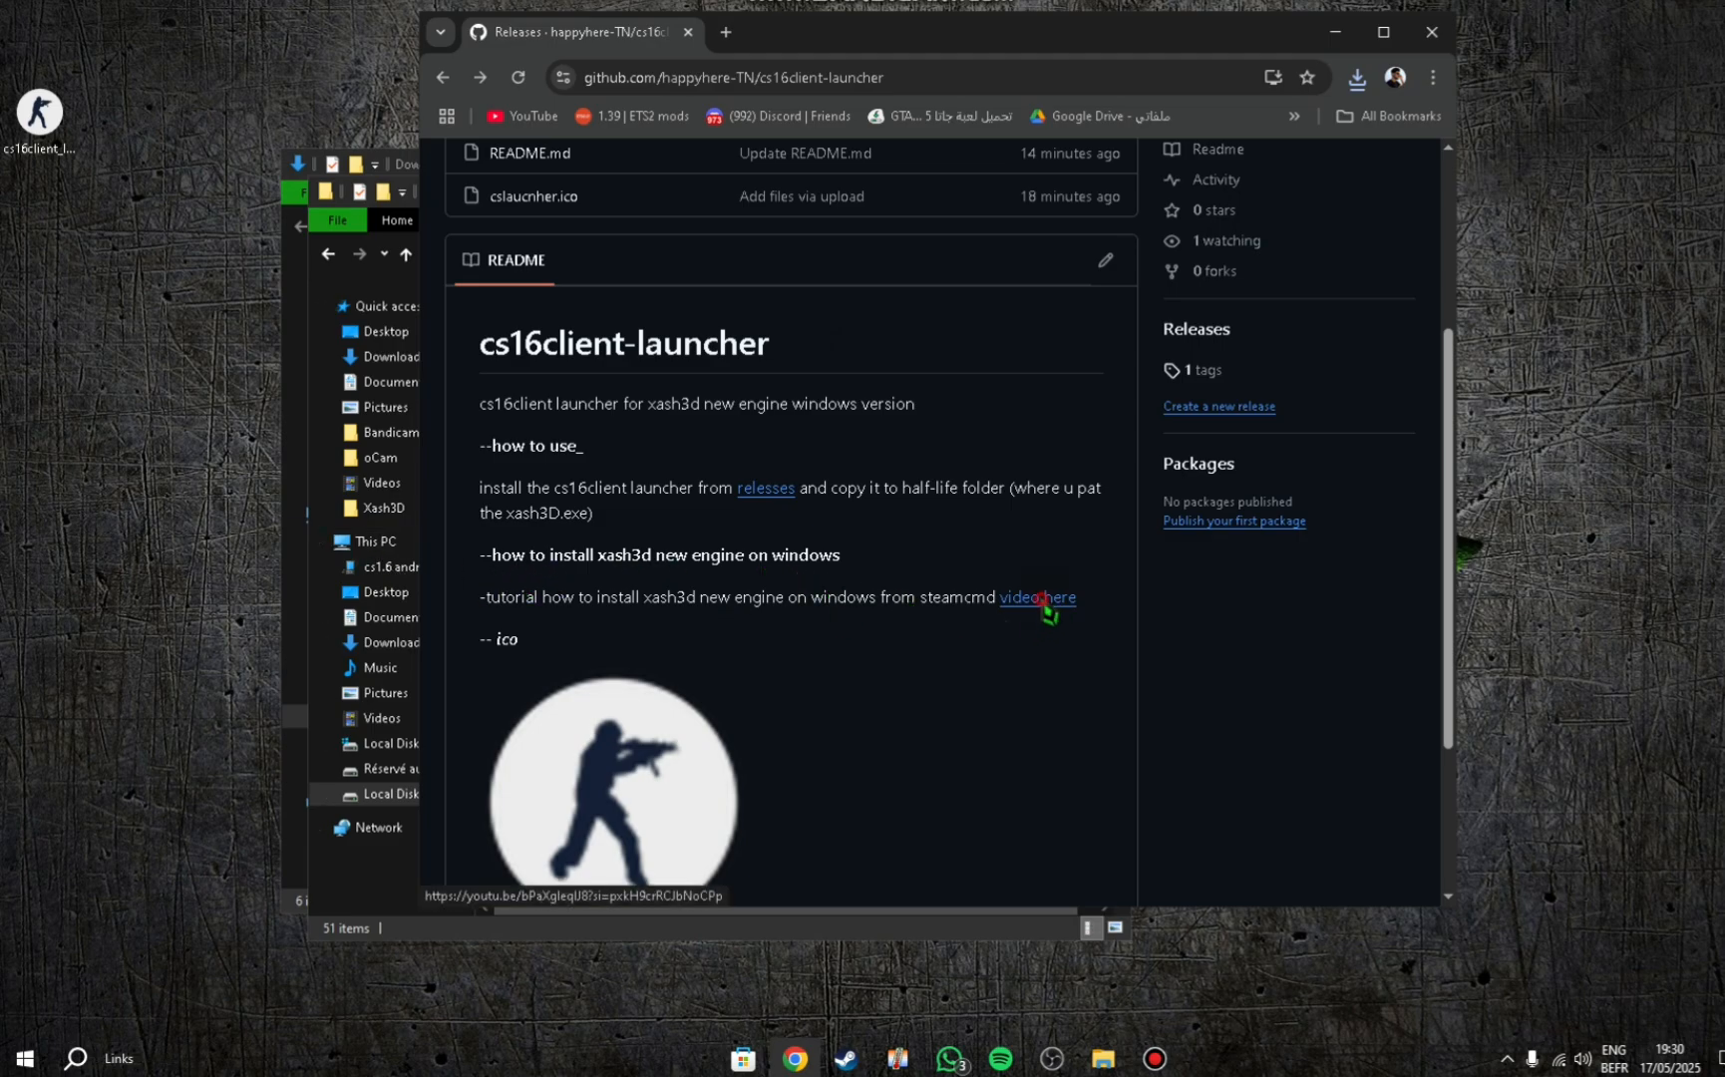
left_click(1036, 598)
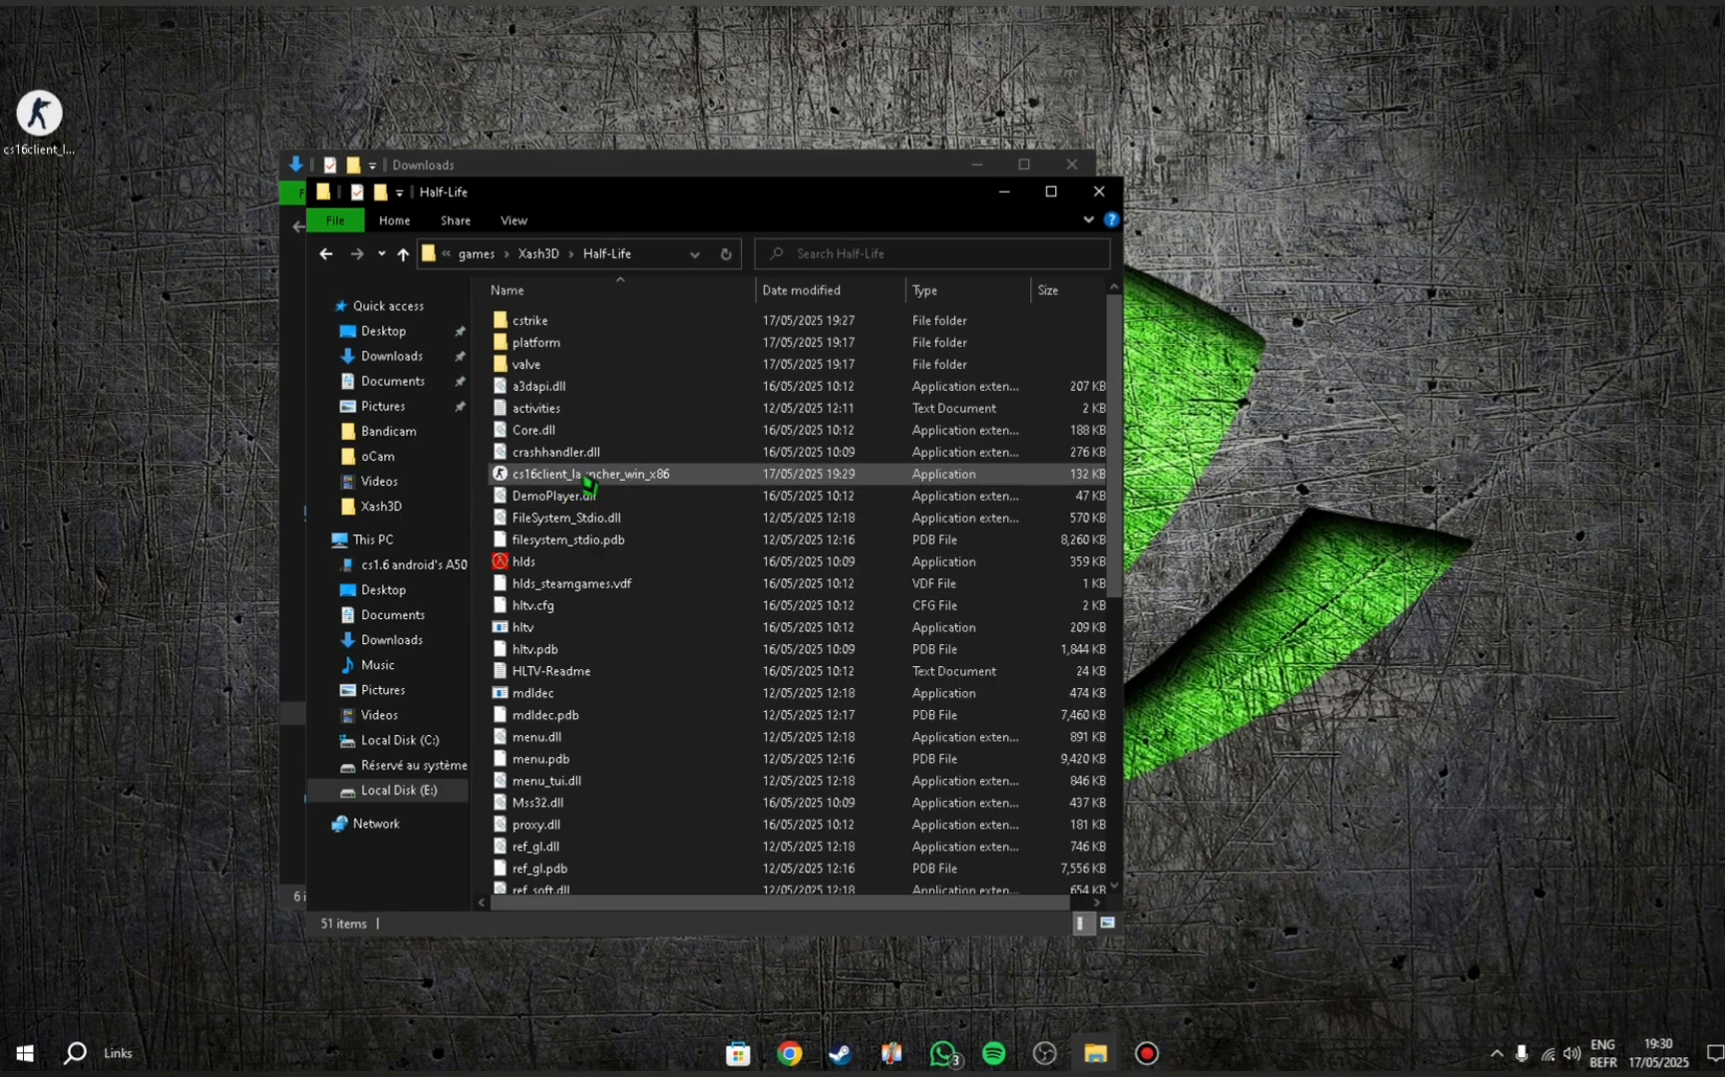
left_click(589, 472)
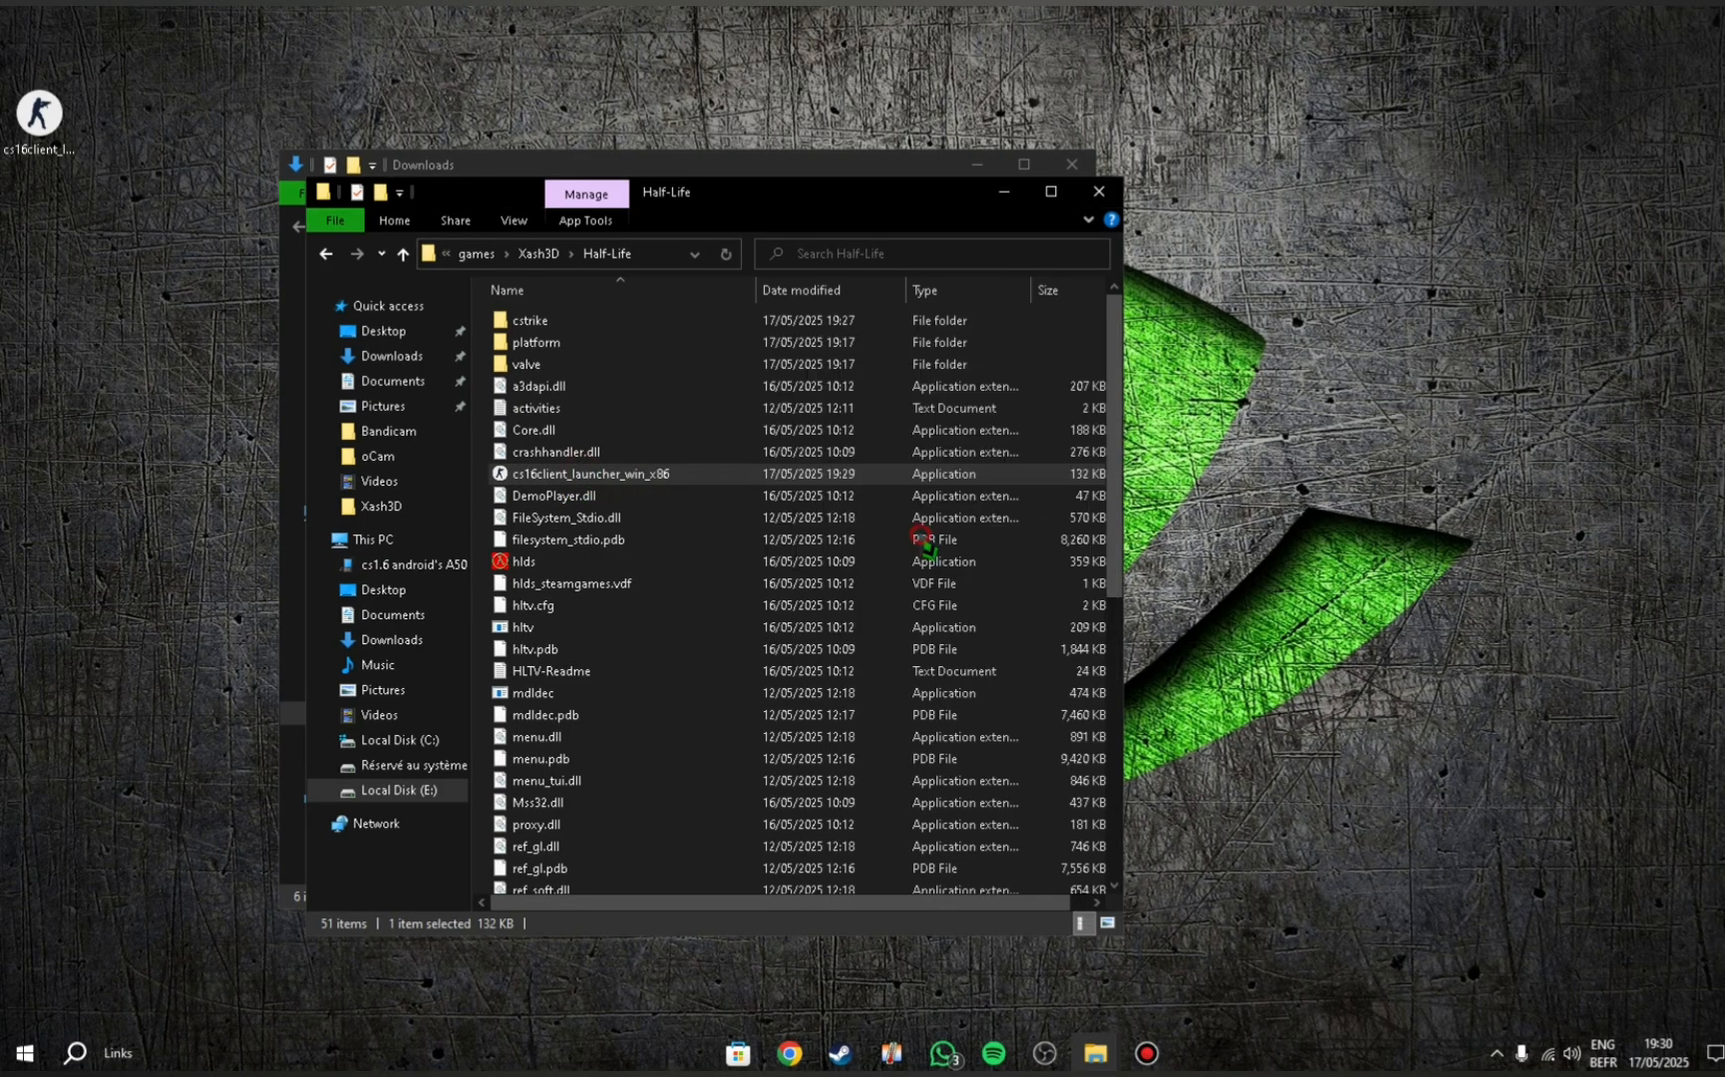
double_click(589, 473)
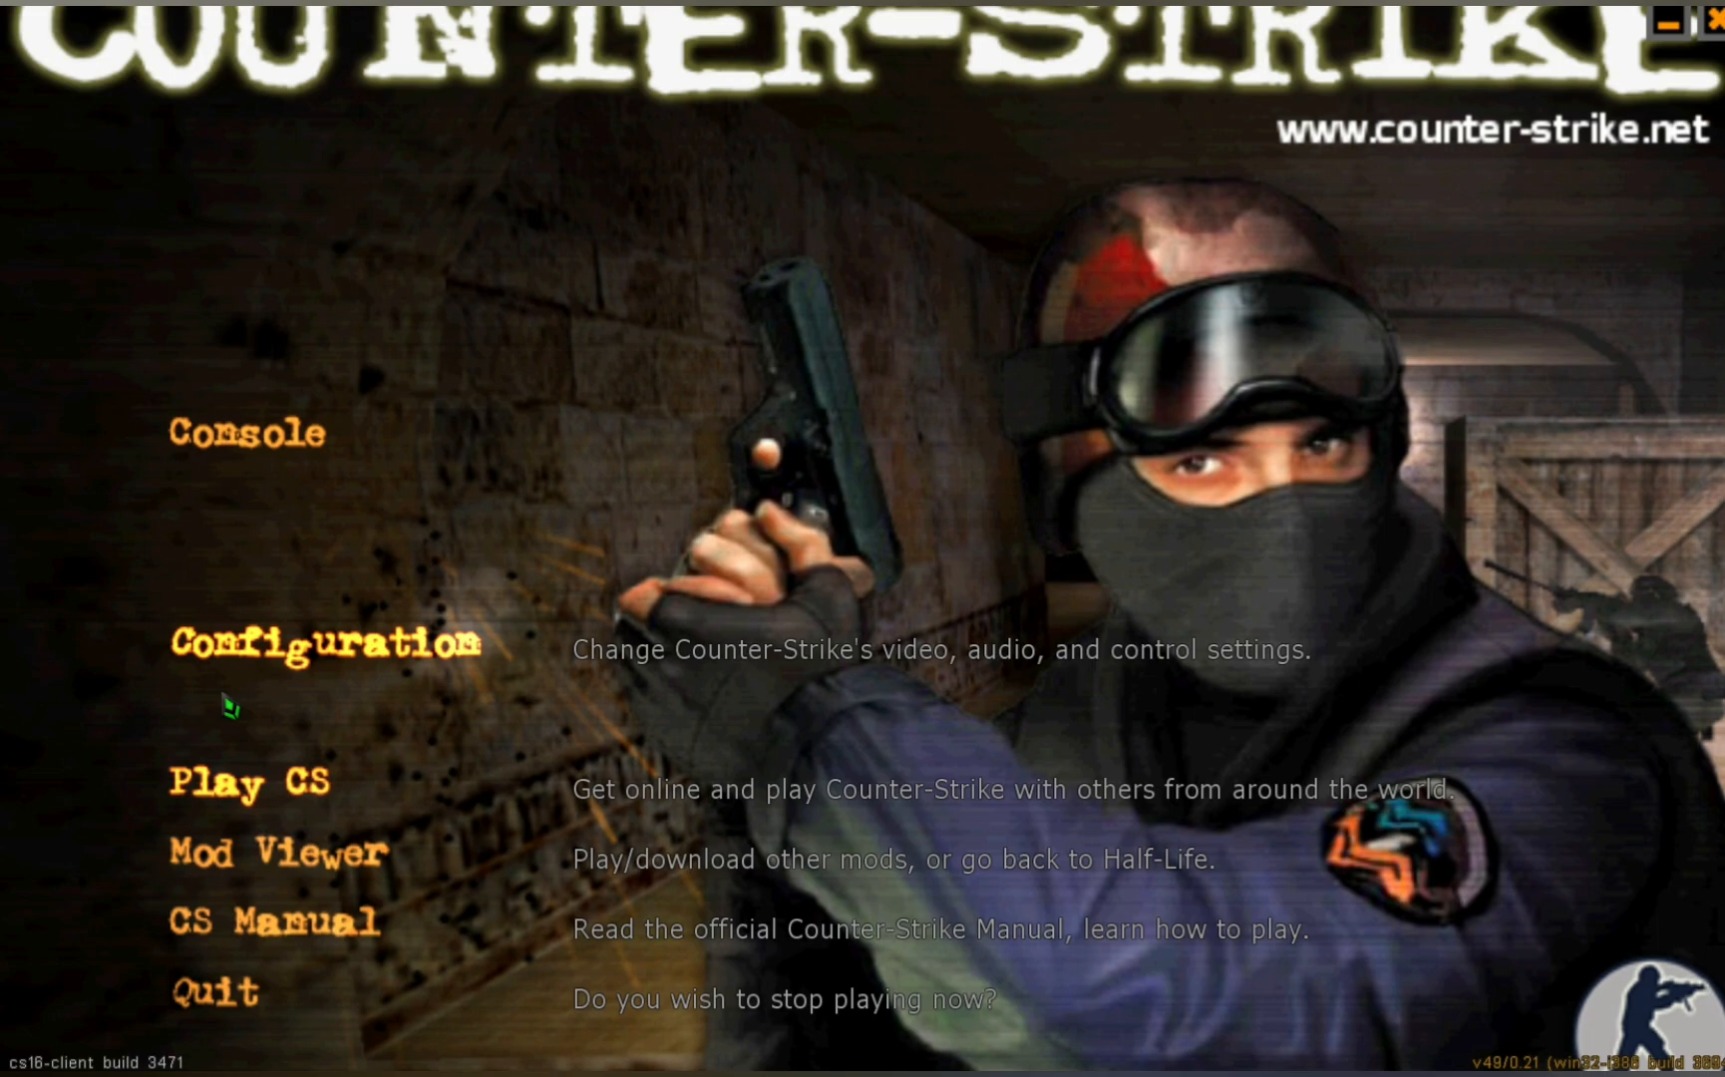
Quit Counter-Strike from its main menu and confirm with OK.
left_click(248, 781)
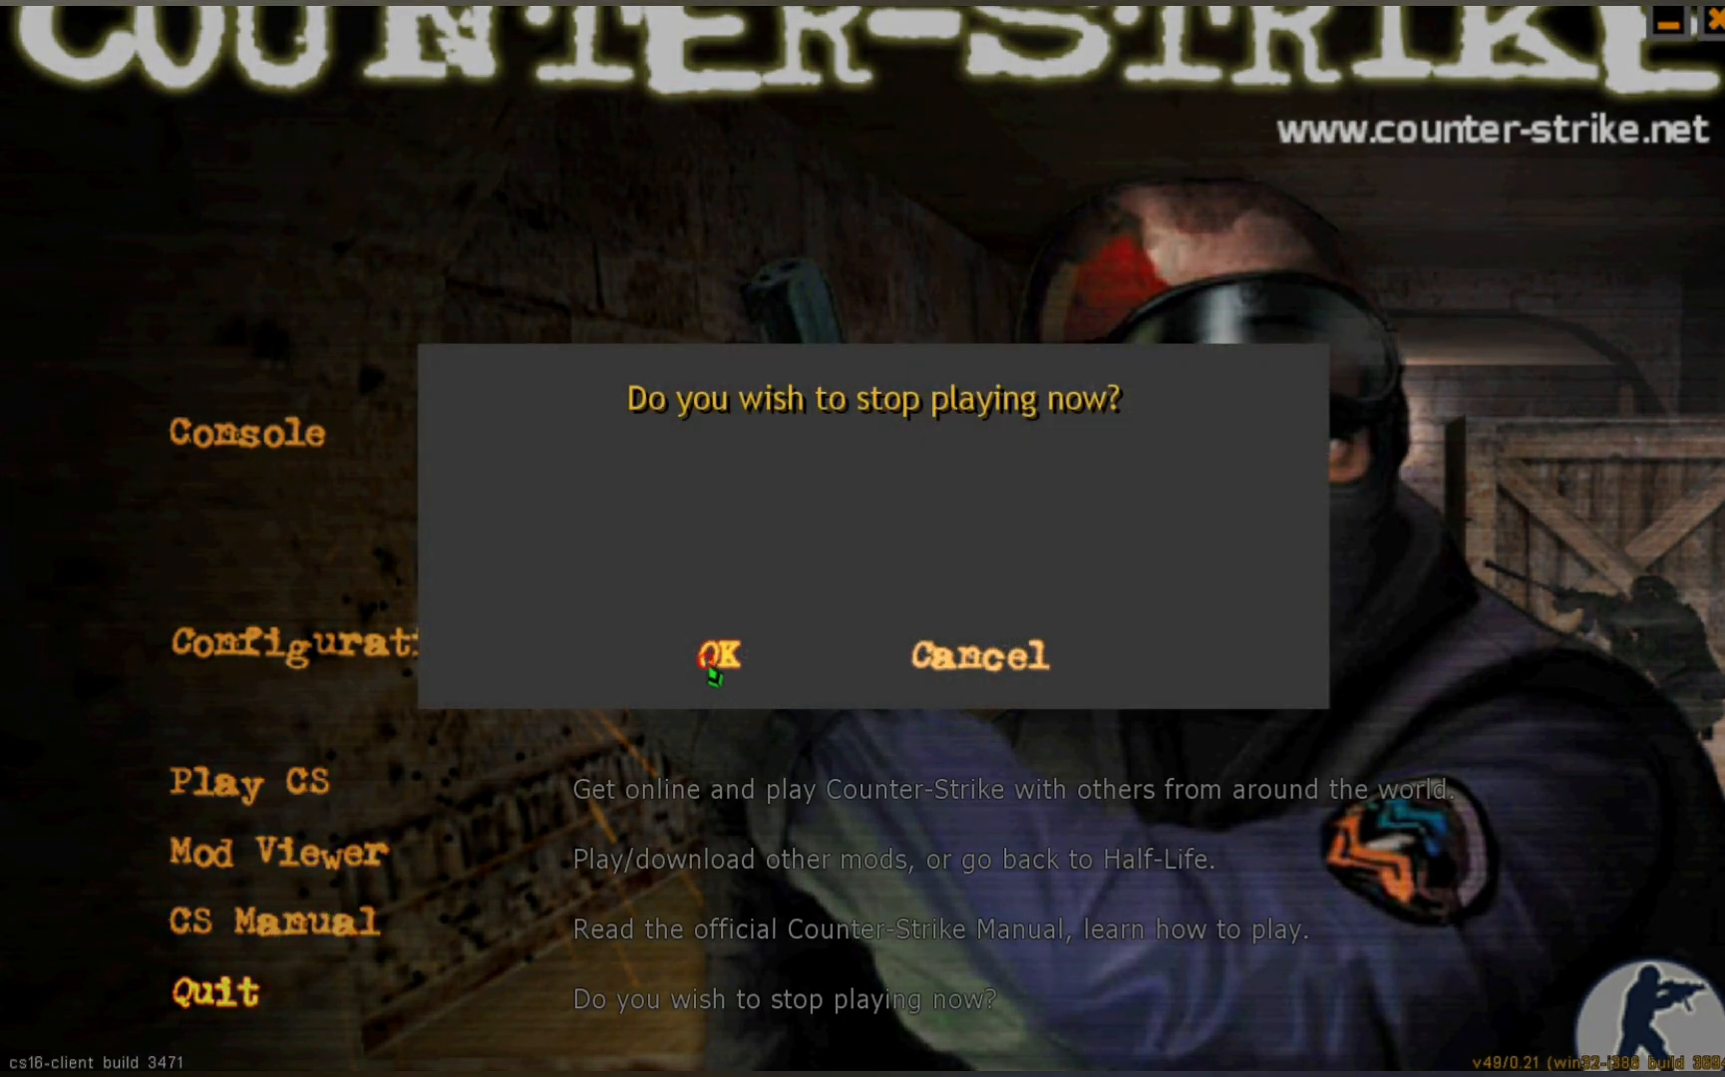
left_click(719, 655)
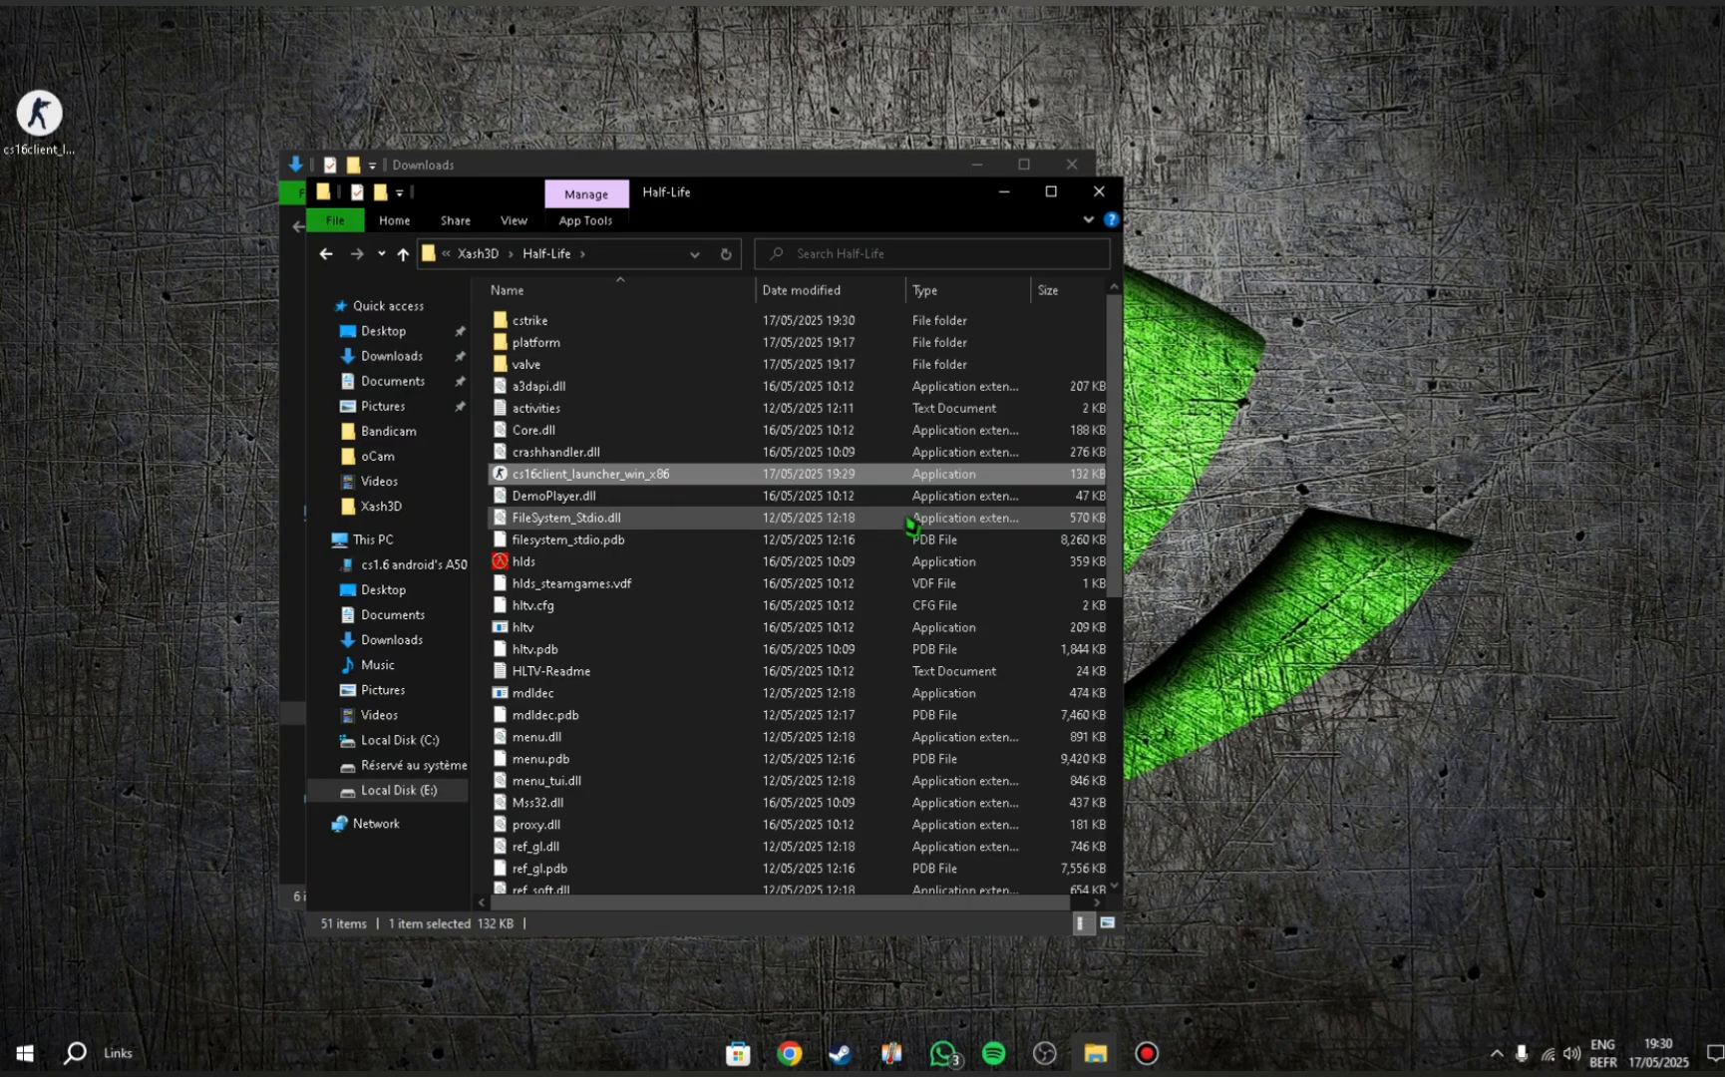